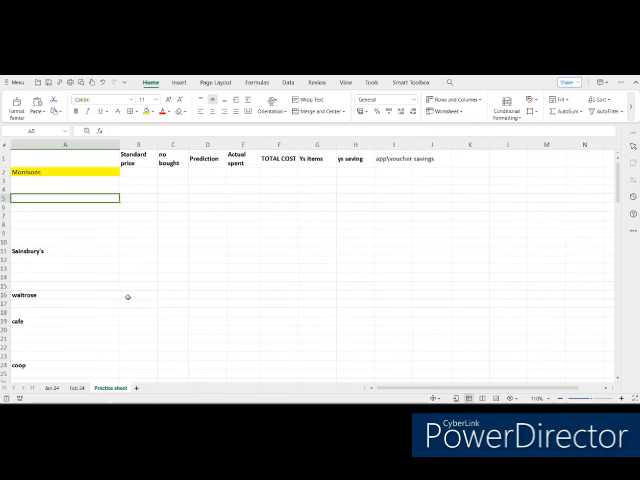
{"action": "mouse_move", "coordinate": [124, 348]}
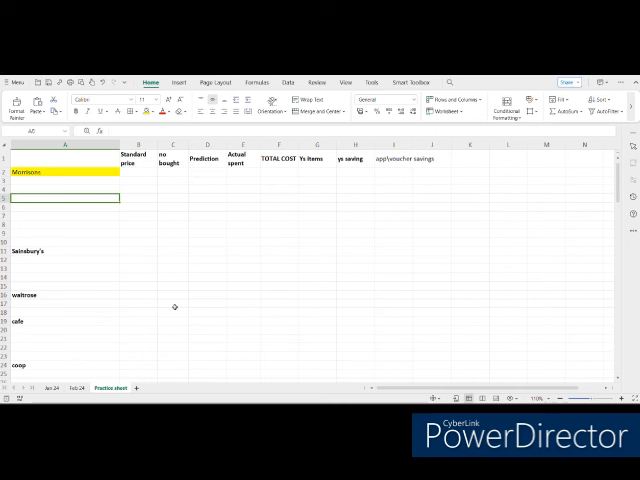
{"action": "mouse_move", "coordinate": [155, 248]}
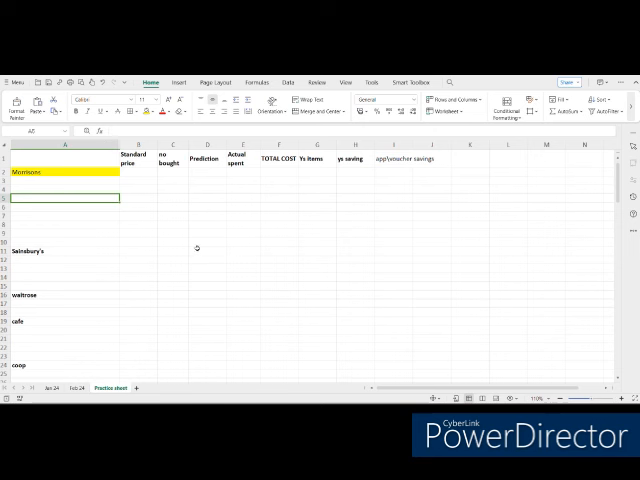
{"action": "mouse_move", "coordinate": [313, 248]}
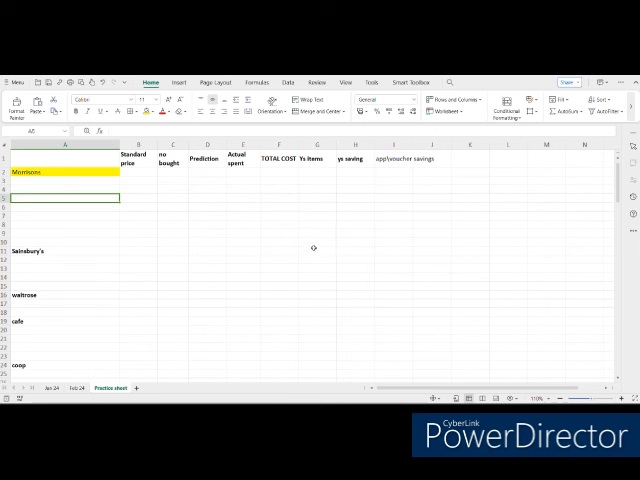
{"action": "mouse_move", "coordinate": [228, 185]}
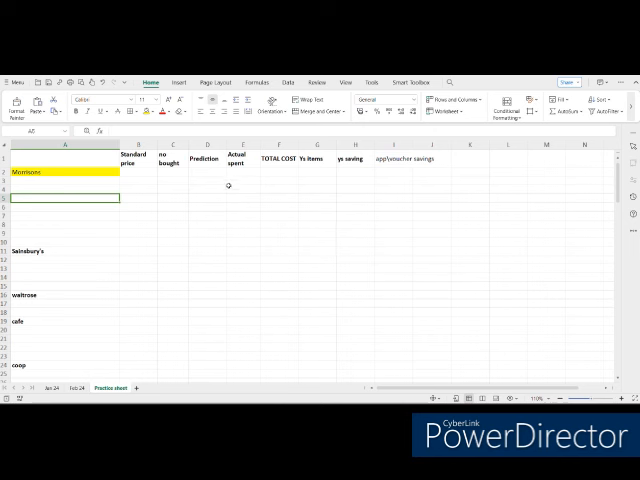
{"action": "mouse_move", "coordinate": [270, 240]}
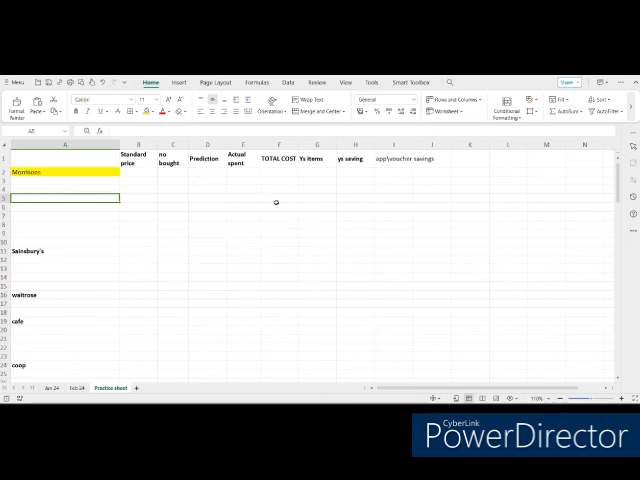
{"action": "mouse_move", "coordinate": [320, 271]}
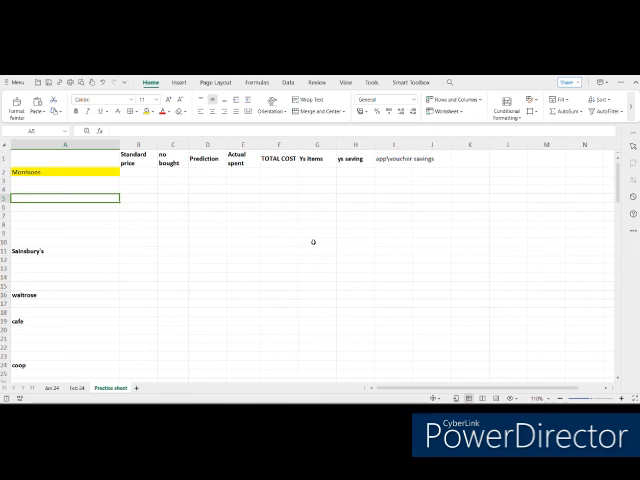
{"action": "mouse_move", "coordinate": [351, 243]}
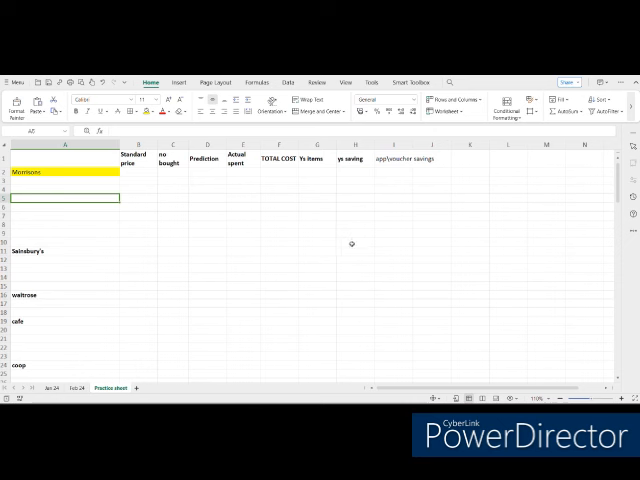
{"action": "mouse_move", "coordinate": [297, 234]}
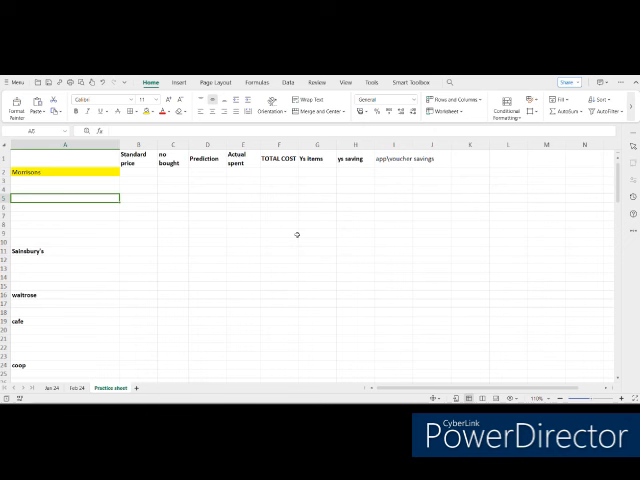
{"action": "mouse_move", "coordinate": [297, 234]}
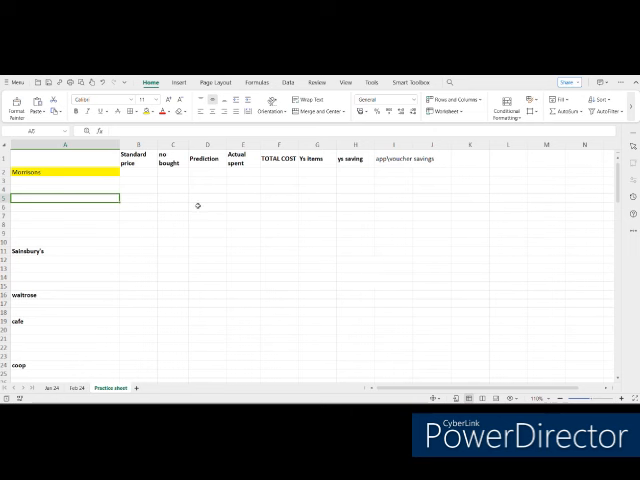
{"action": "mouse_move", "coordinate": [322, 226]}
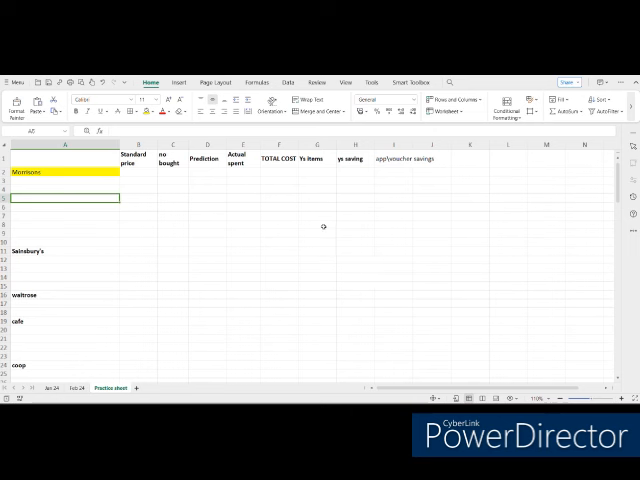
{"action": "mouse_move", "coordinate": [291, 235]}
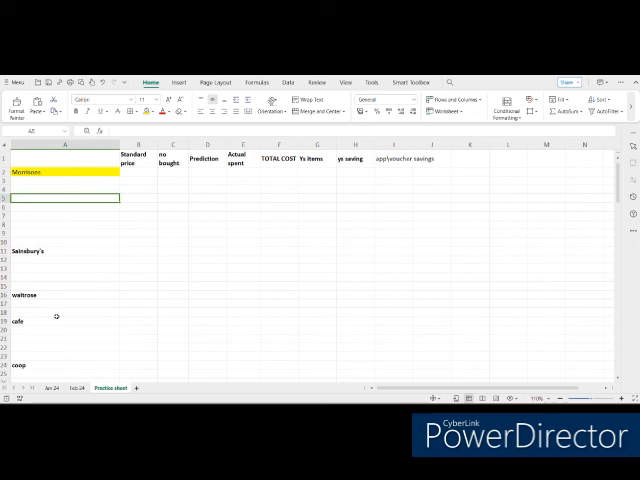
{"action": "mouse_move", "coordinate": [82, 216]}
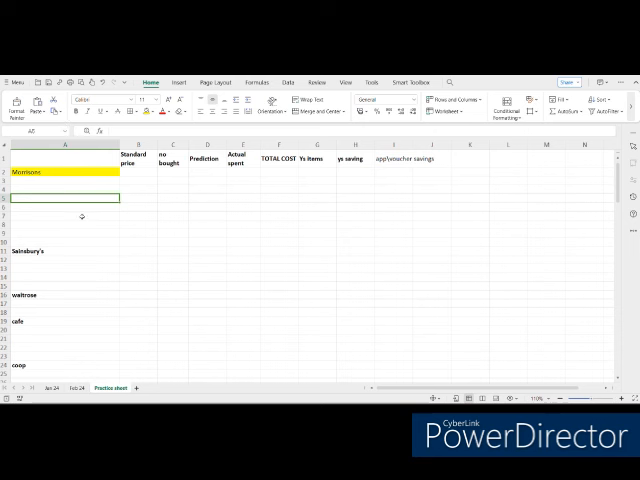
{"action": "mouse_move", "coordinate": [64, 296]}
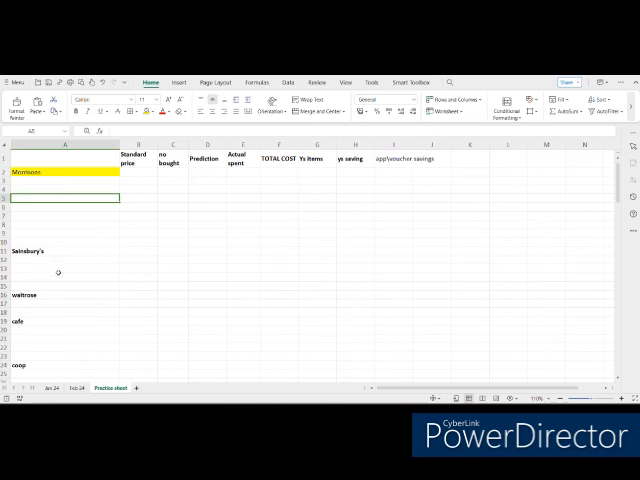
{"action": "mouse_move", "coordinate": [61, 271]}
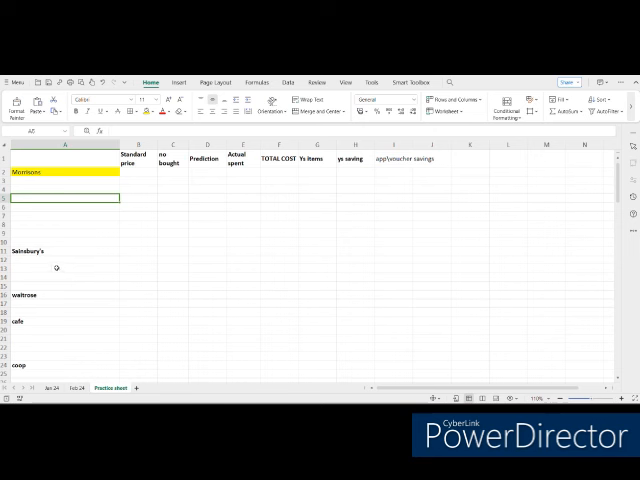
{"action": "mouse_move", "coordinate": [57, 294]}
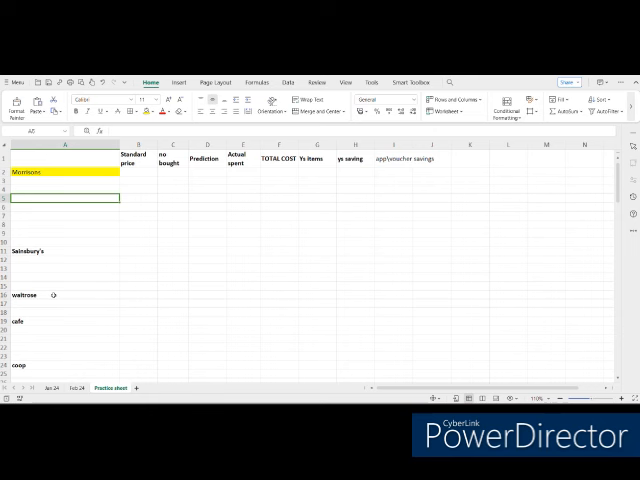
- Scroll down and select the cafe and coop store labels
{"action": "scroll", "scroll_direction": "down", "scroll_amount": 3}
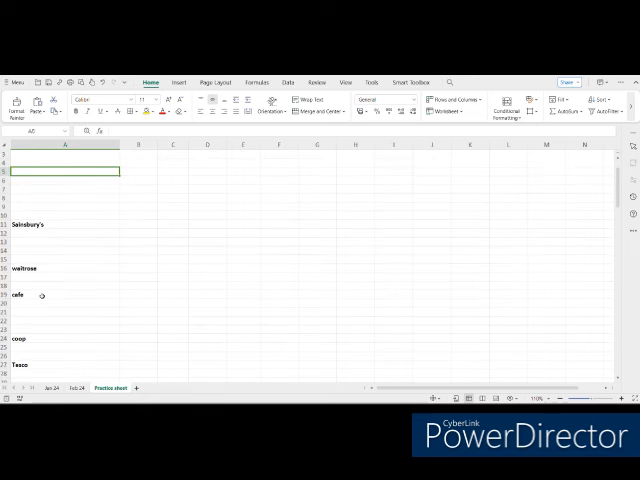
{"action": "left_click", "coordinate": [20, 295]}
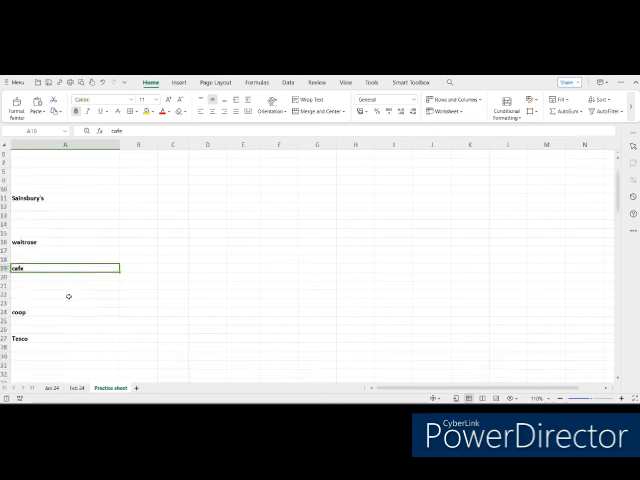
{"action": "scroll", "scroll_direction": "down", "scroll_amount": 3}
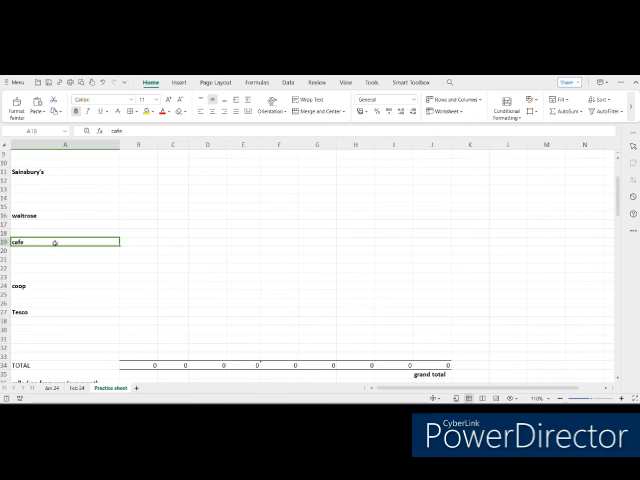
{"action": "left_click", "coordinate": [63, 285]}
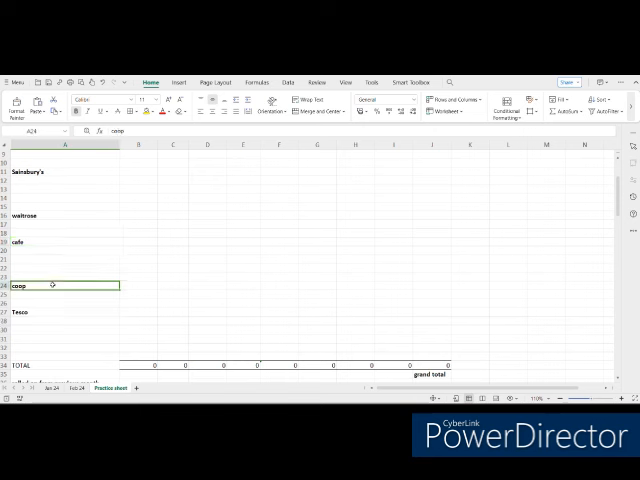
{"action": "mouse_move", "coordinate": [78, 302]}
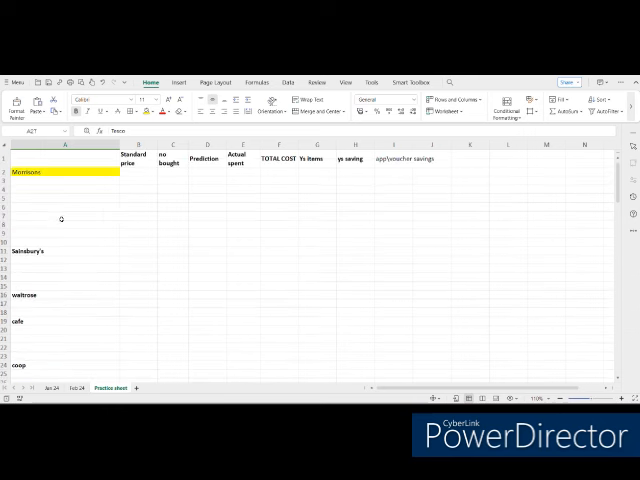
{"action": "mouse_move", "coordinate": [59, 322]}
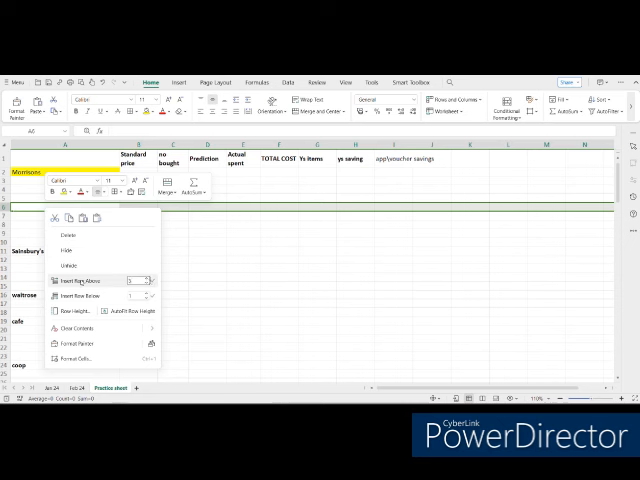
- Insert five blank rows above row 6, then dismiss the row menu
{"action": "left_click", "coordinate": [82, 280]}
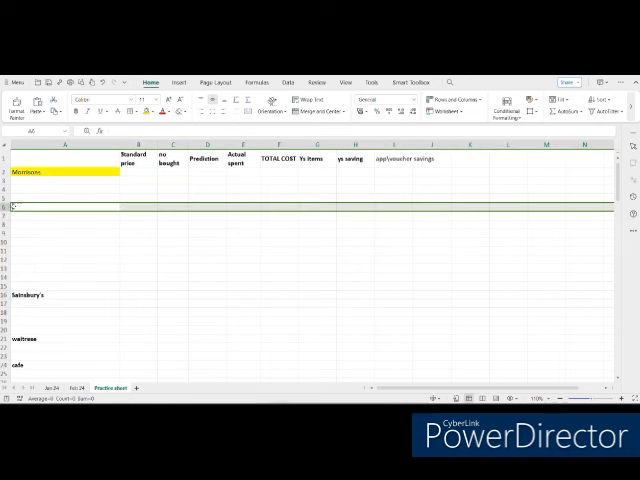
{"action": "right_click", "coordinate": [30, 177]}
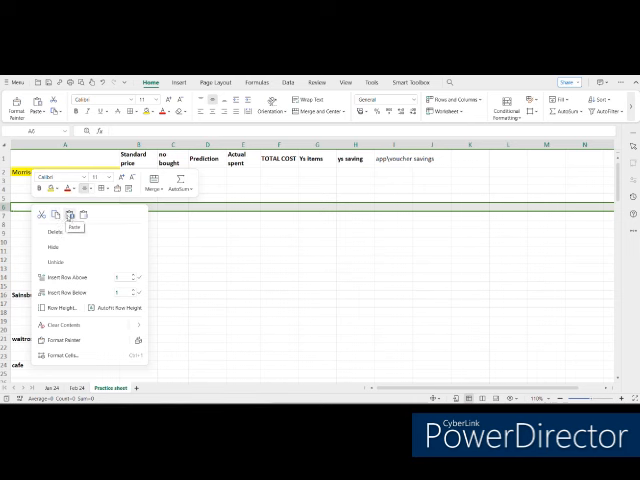
{"action": "mouse_move", "coordinate": [200, 238]}
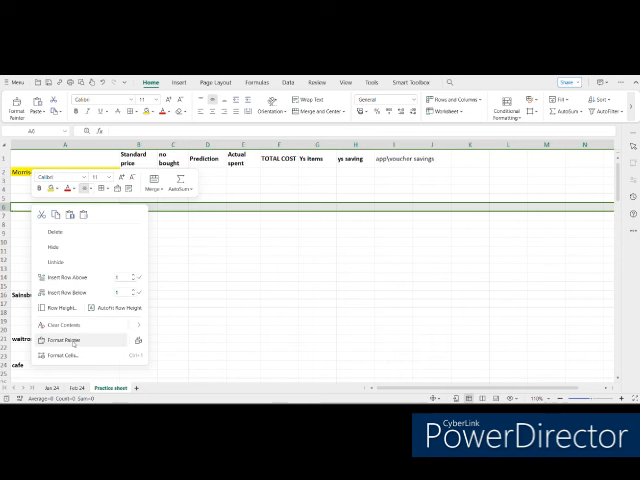
{"action": "mouse_move", "coordinate": [216, 262]}
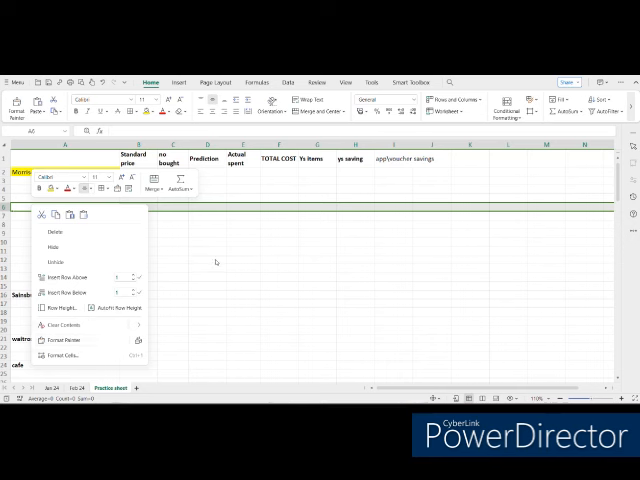
{"action": "left_click", "coordinate": [208, 241]}
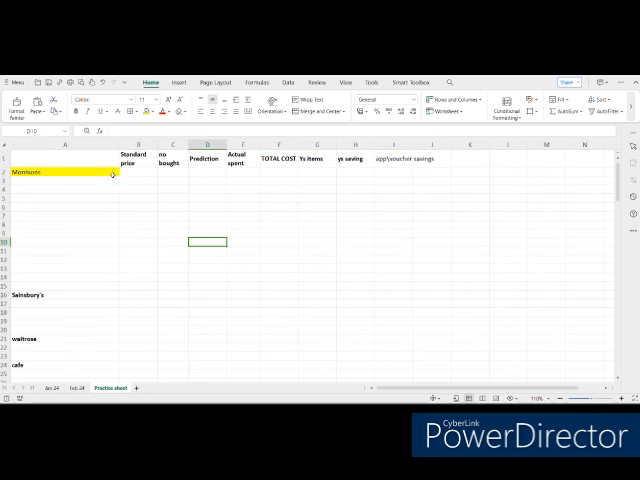
- Select column B, the Standard price column of the Morrisons block
{"action": "left_click", "coordinate": [124, 145]}
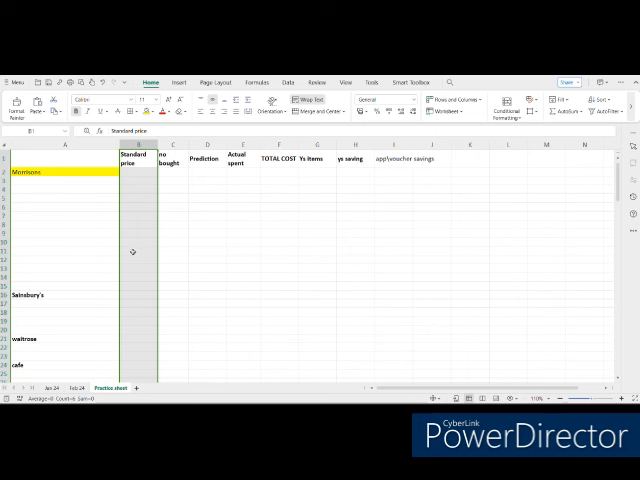
{"action": "mouse_move", "coordinate": [147, 202]}
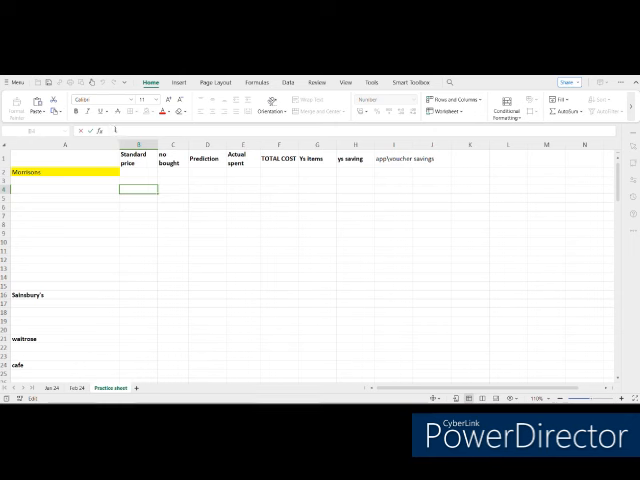
- Enter potatoes' standard price 4.35 and quantity 1, clearing its Prediction cell
{"action": "type", "text": "4.35"}
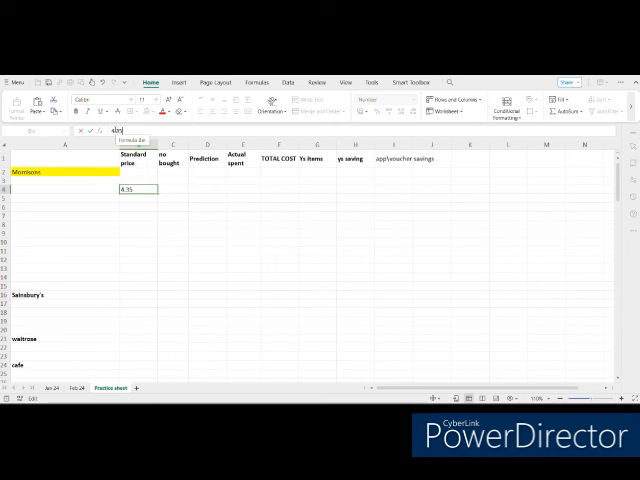
{"action": "key", "text": "enter"}
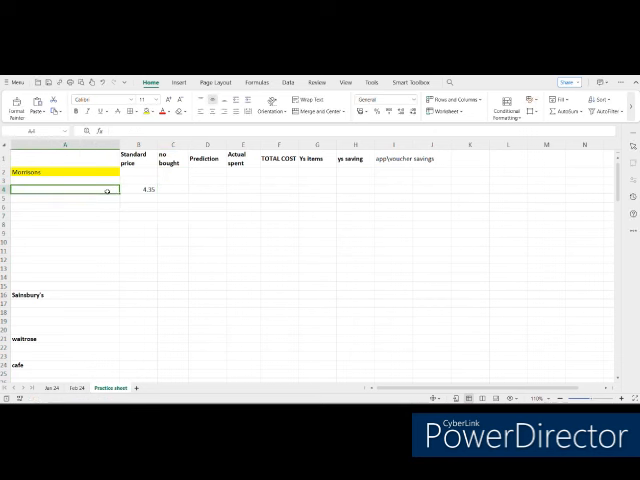
{"action": "type", "text": "pof"}
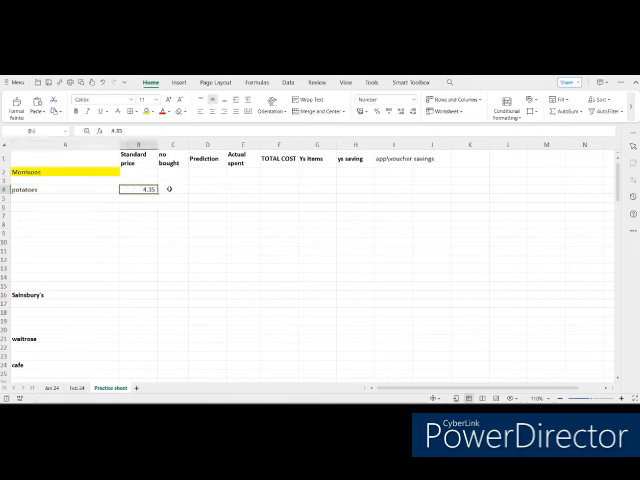
{"action": "type", "text": "1"}
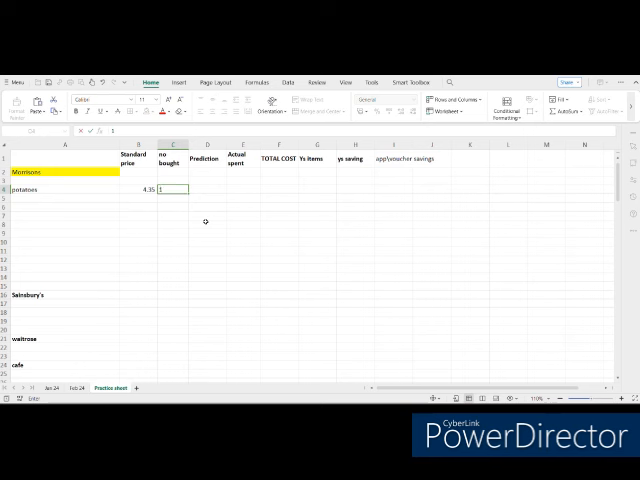
{"action": "left_click", "coordinate": [205, 188]}
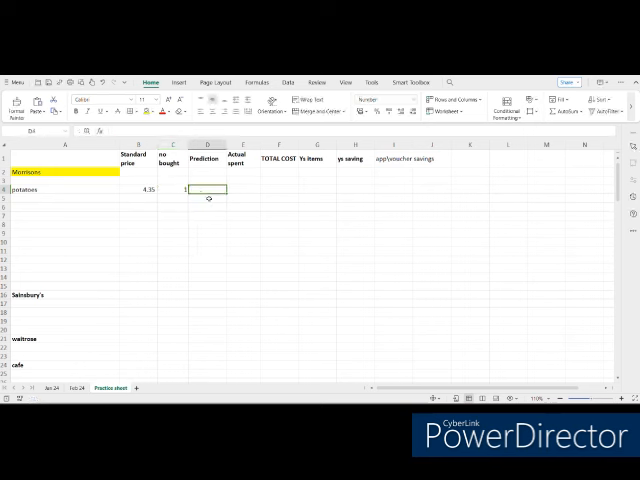
{"action": "key", "text": "enter"}
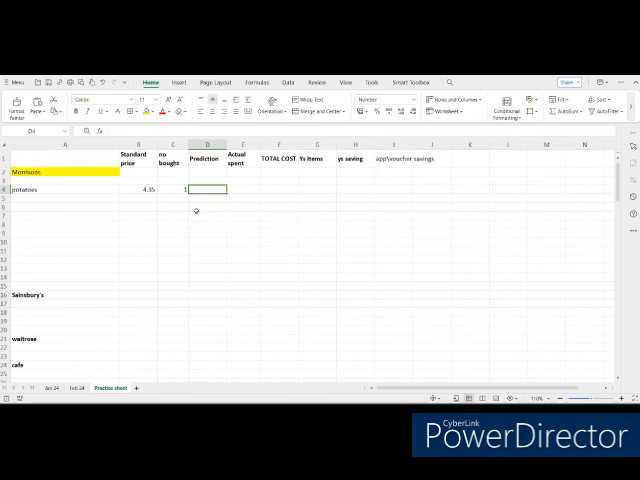
- Fill the rest of the potatoes row: 4.3, 2.00, total cost 2, then 1 and 2
{"action": "type", "text": "4.35"}
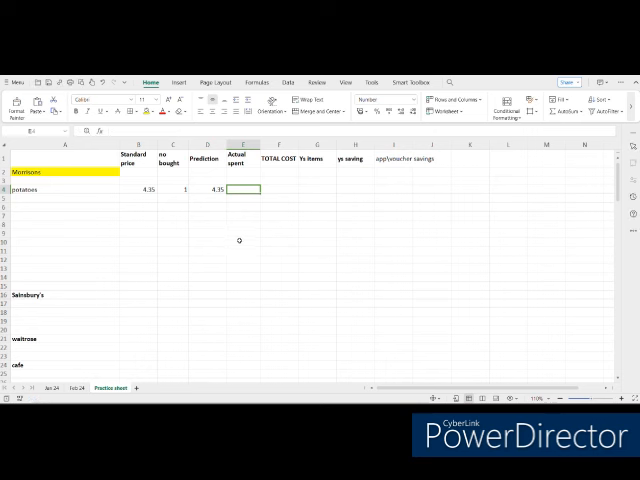
{"action": "type", "text": "2.00"}
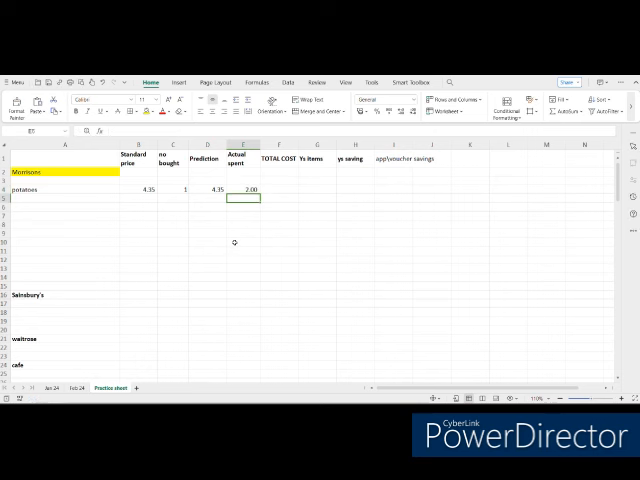
{"action": "left_click", "coordinate": [278, 190]}
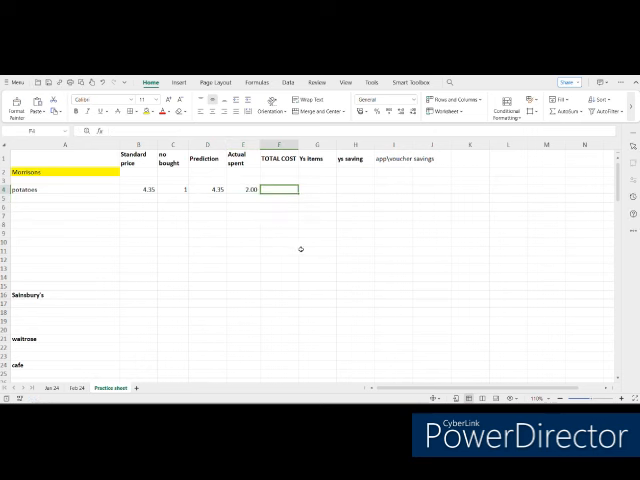
{"action": "type", "text": "2"}
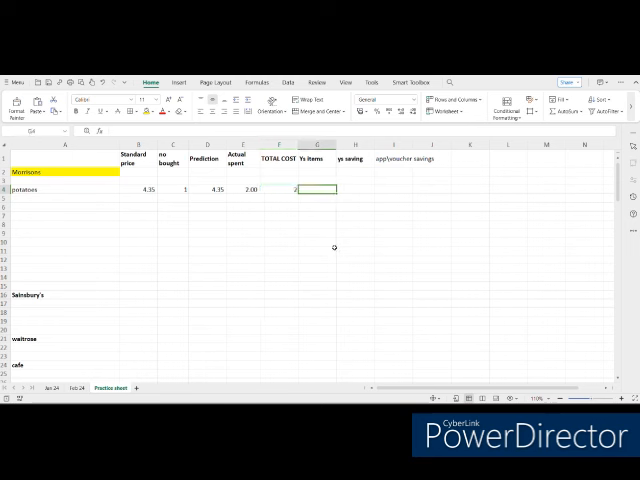
{"action": "type", "text": "1"}
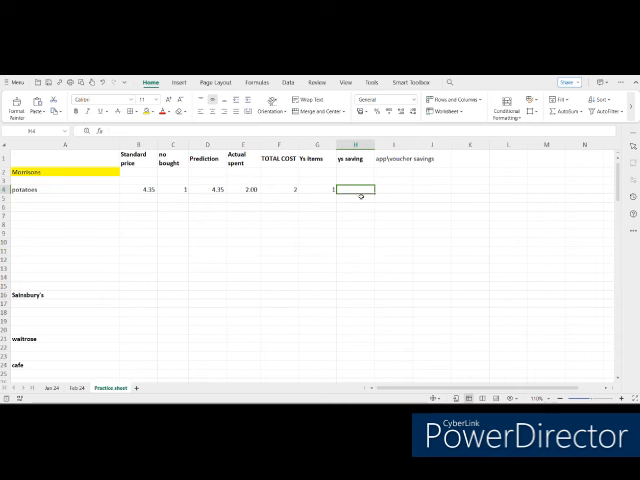
{"action": "type", "text": "2.35"}
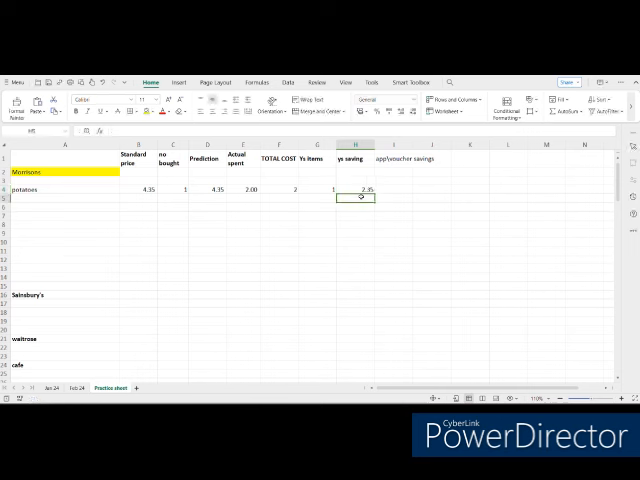
- Add a cheese row with value 3 and voucher savings of 3
{"action": "left_click", "coordinate": [390, 189]}
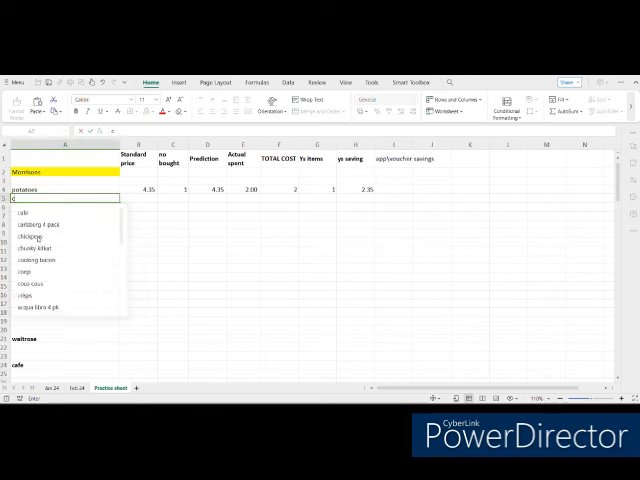
{"action": "type", "text": "cheese"}
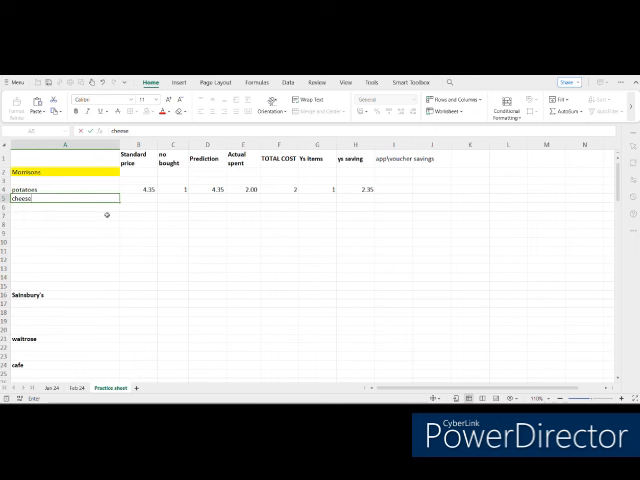
{"action": "type", "text": "3"}
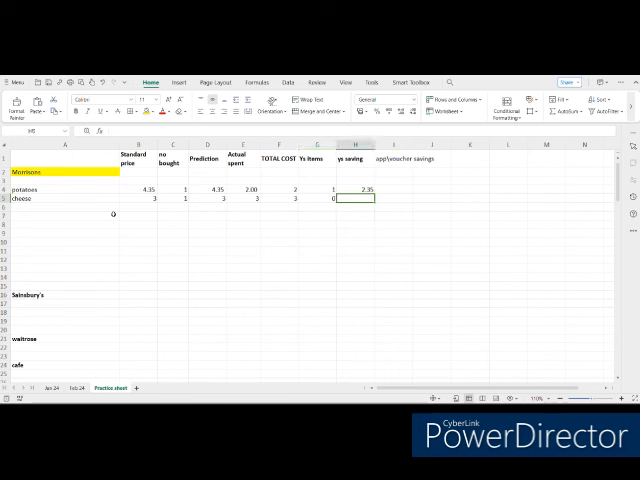
{"action": "left_click", "coordinate": [376, 198]}
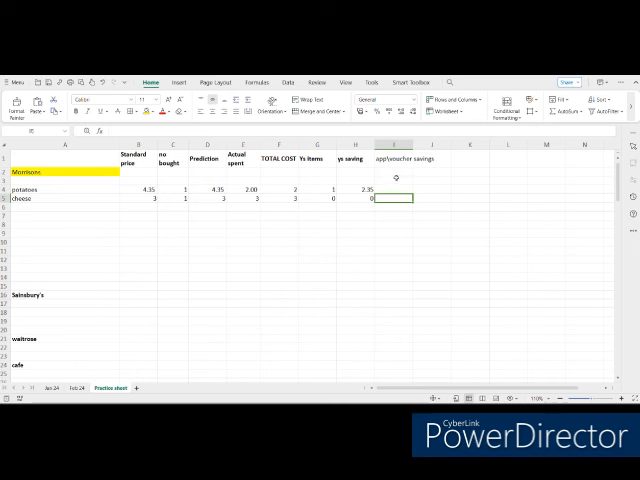
{"action": "mouse_move", "coordinate": [388, 221]}
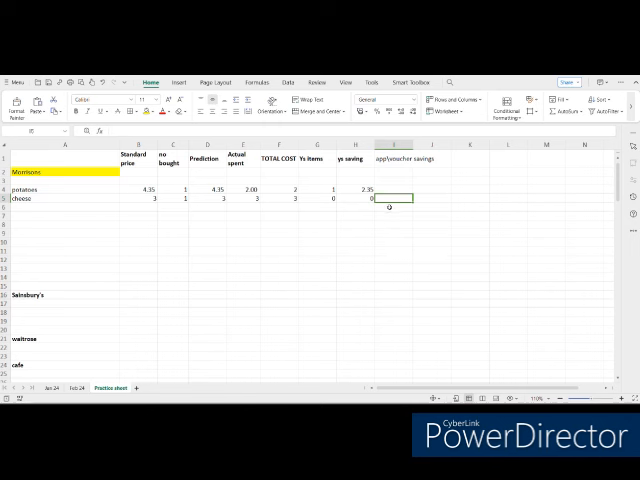
{"action": "mouse_move", "coordinate": [344, 242]}
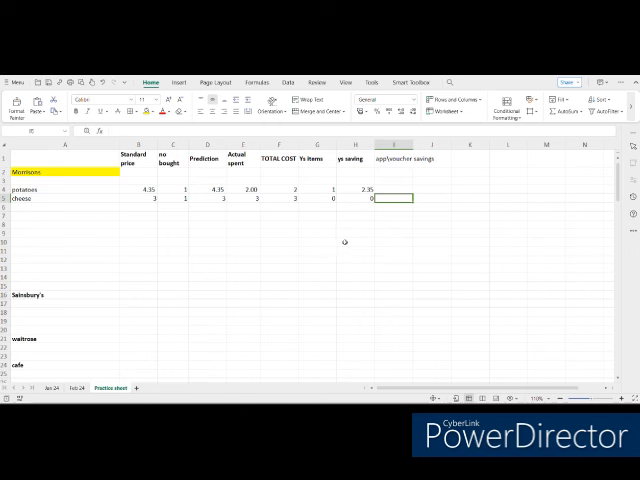
{"action": "type", "text": "3"}
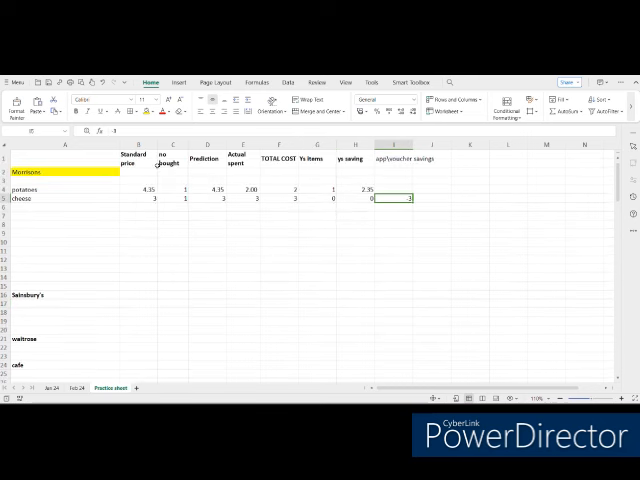
{"action": "mouse_move", "coordinate": [144, 282]}
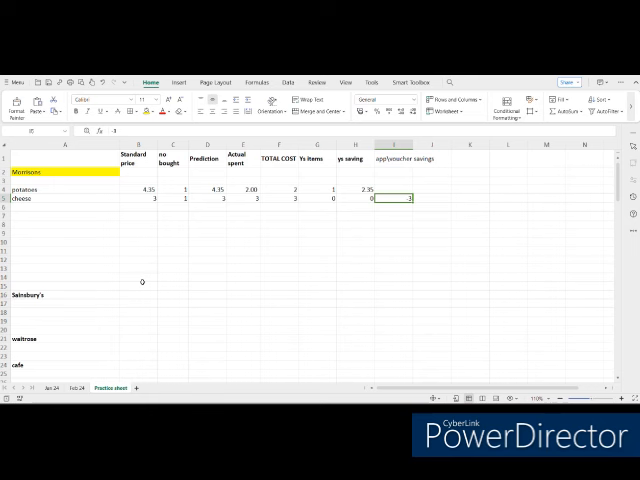
- Scroll to TOTAL row 39 and check the column sums, starting with Standard price
{"action": "scroll", "scroll_direction": "down", "scroll_amount": 3}
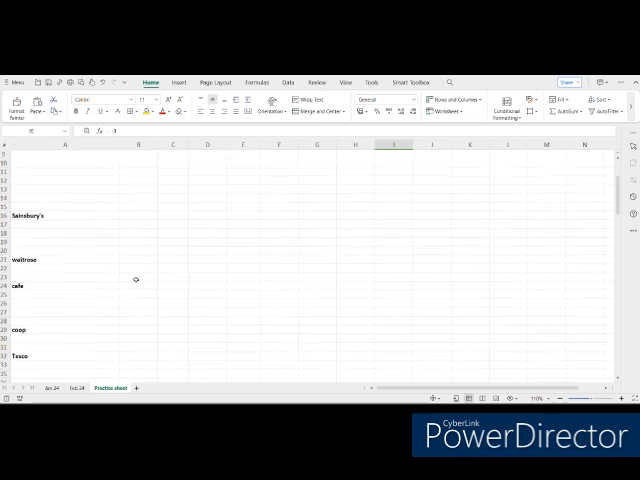
{"action": "scroll", "scroll_direction": "down", "scroll_amount": 3}
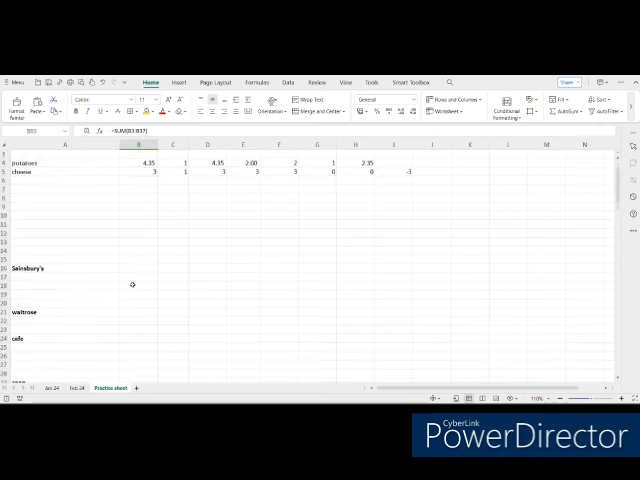
{"action": "scroll", "scroll_direction": "down", "scroll_amount": 3}
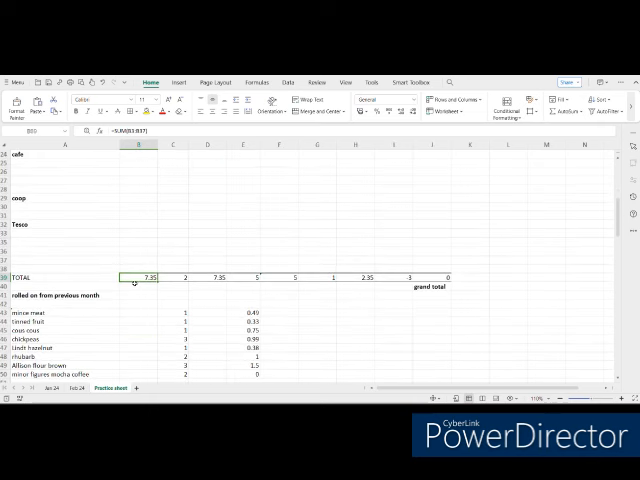
{"action": "left_click", "coordinate": [173, 277]}
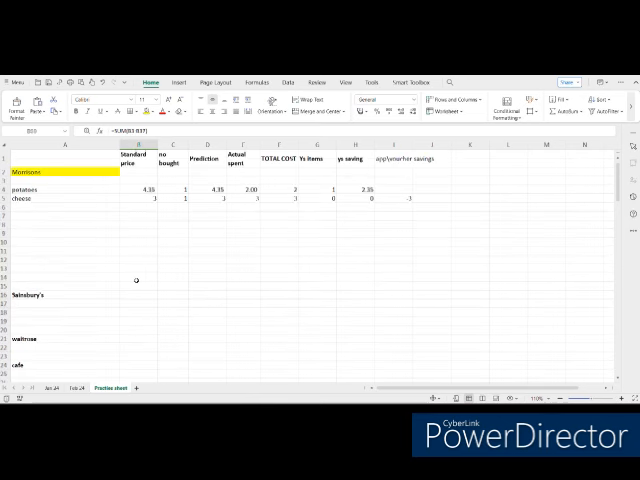
{"action": "scroll", "scroll_direction": "down", "scroll_amount": 3}
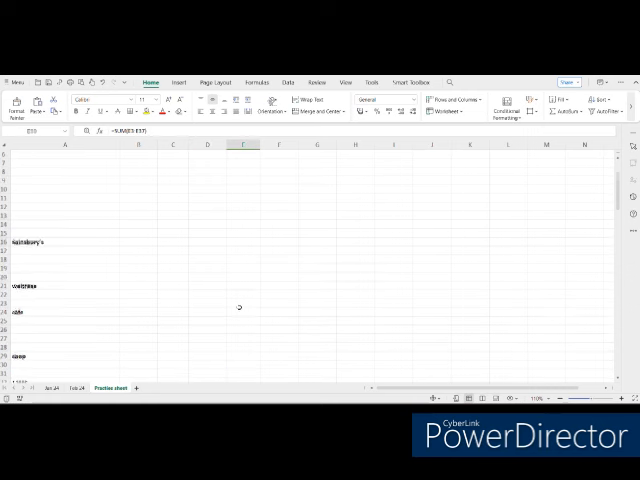
{"action": "scroll", "scroll_direction": "down", "scroll_amount": 3}
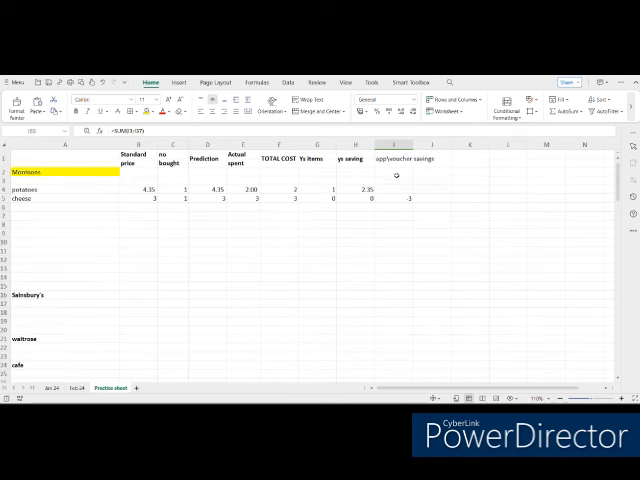
{"action": "scroll", "scroll_direction": "down", "scroll_amount": 3}
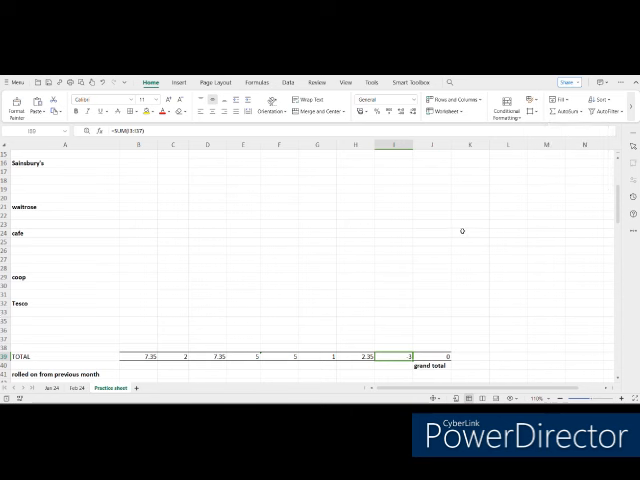
{"action": "mouse_move", "coordinate": [504, 355]}
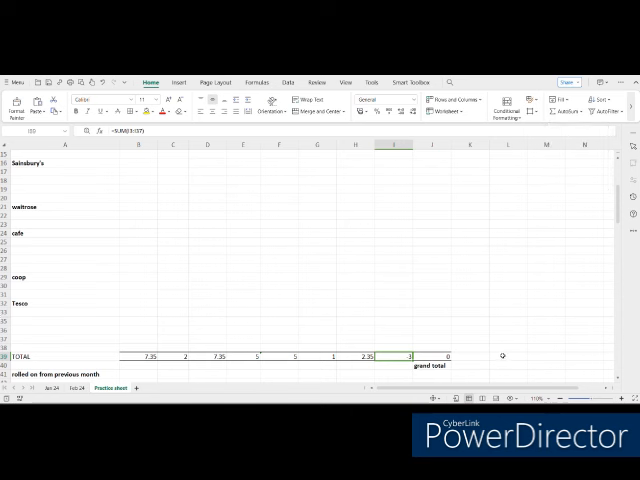
- Enter =SUM(B39:J39) in L39, giving a grand total of 27.05
{"action": "left_click", "coordinate": [508, 356]}
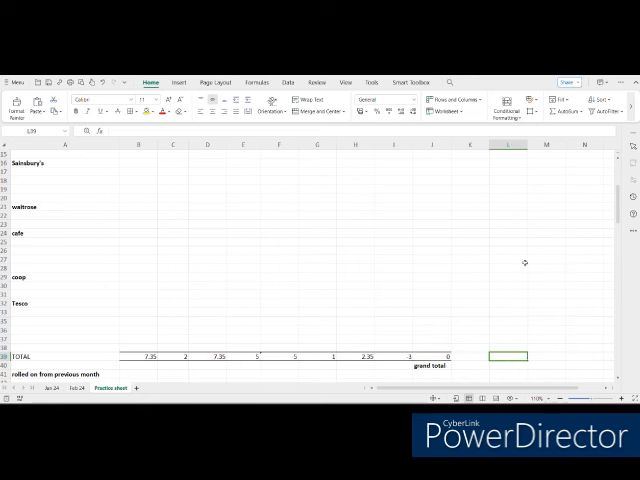
{"action": "mouse_move", "coordinate": [566, 112]}
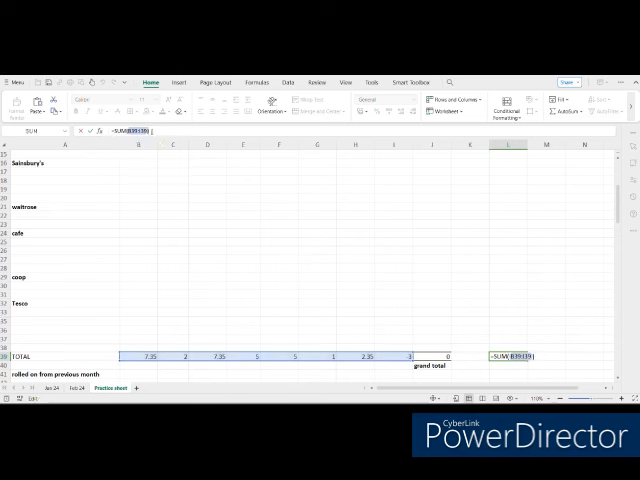
{"action": "key", "text": "enter"}
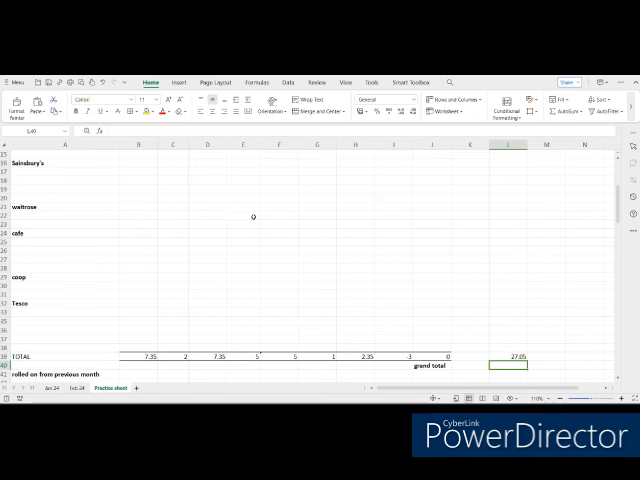
{"action": "left_click", "coordinate": [520, 356]}
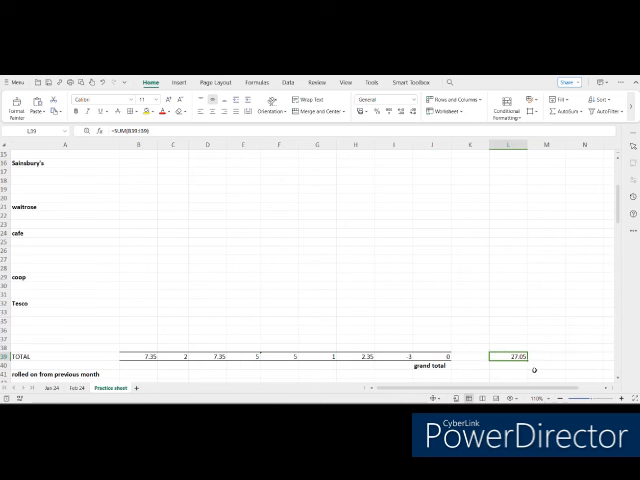
{"action": "mouse_move", "coordinate": [537, 370]}
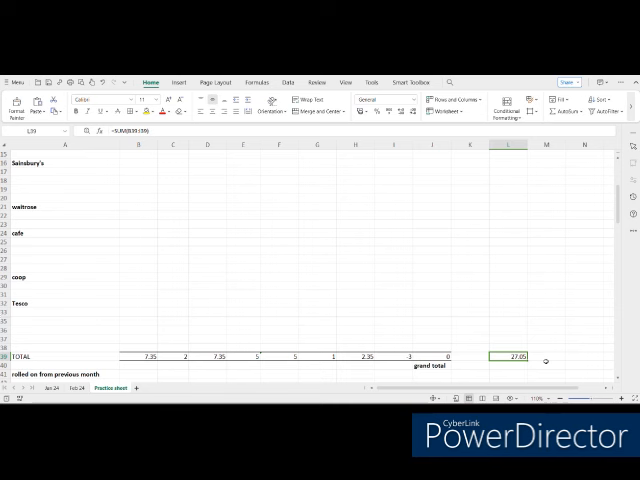
{"action": "mouse_move", "coordinate": [478, 349]}
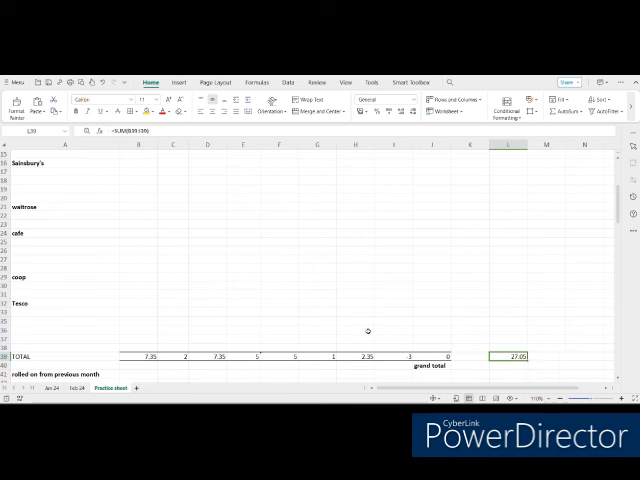
{"action": "mouse_move", "coordinate": [397, 332]}
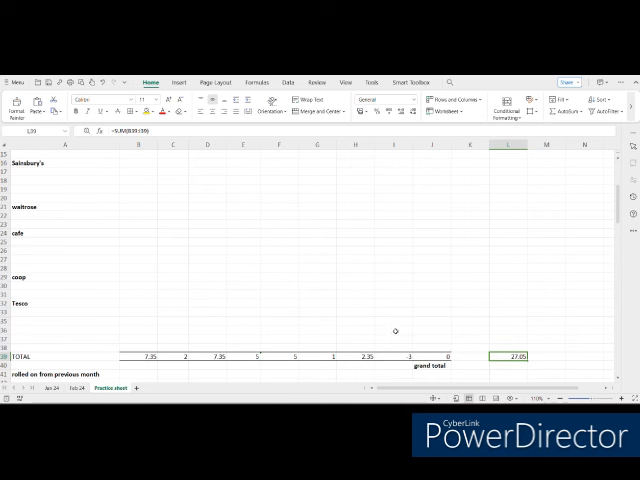
{"action": "mouse_move", "coordinate": [311, 333]}
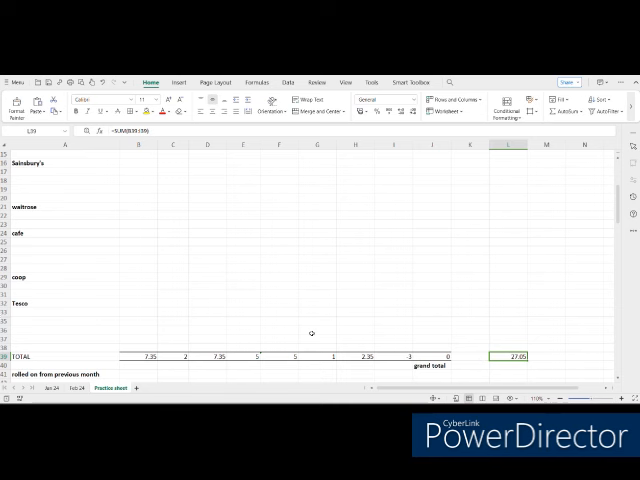
{"action": "mouse_move", "coordinate": [138, 309]}
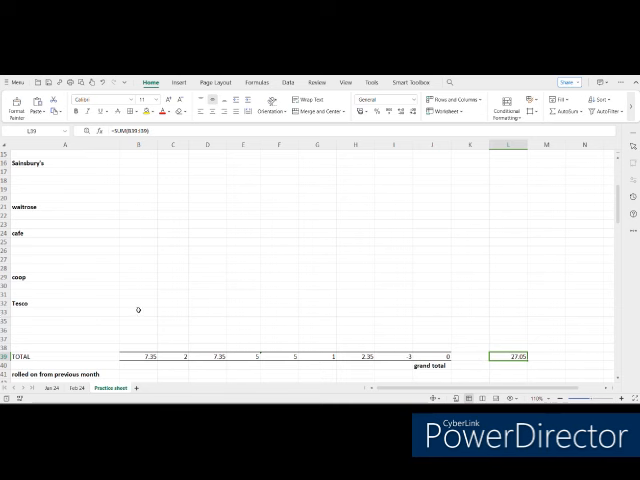
{"action": "scroll", "scroll_direction": "down", "scroll_amount": 3}
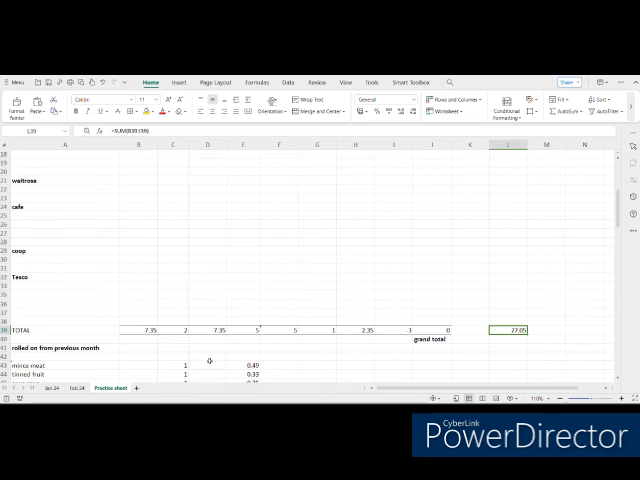
{"action": "mouse_move", "coordinate": [257, 335]}
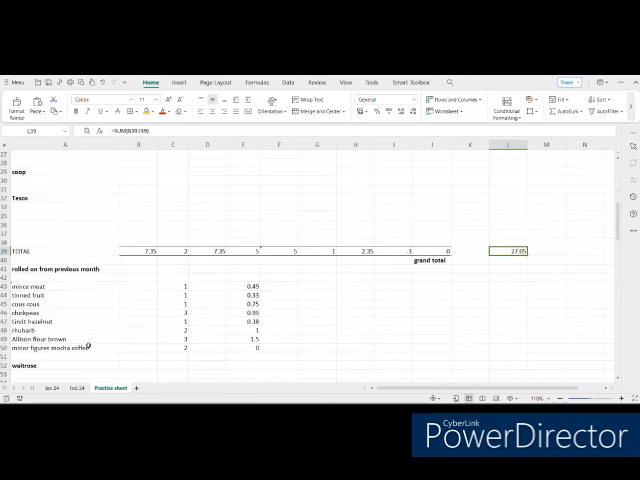
{"action": "scroll", "scroll_direction": "down", "scroll_amount": 3}
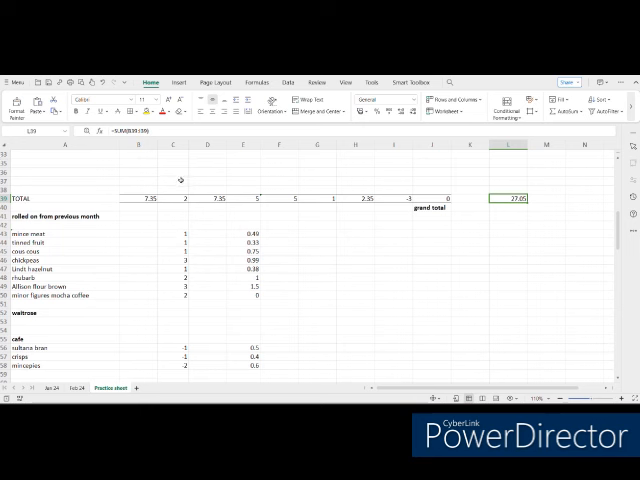
{"action": "mouse_move", "coordinate": [173, 232]}
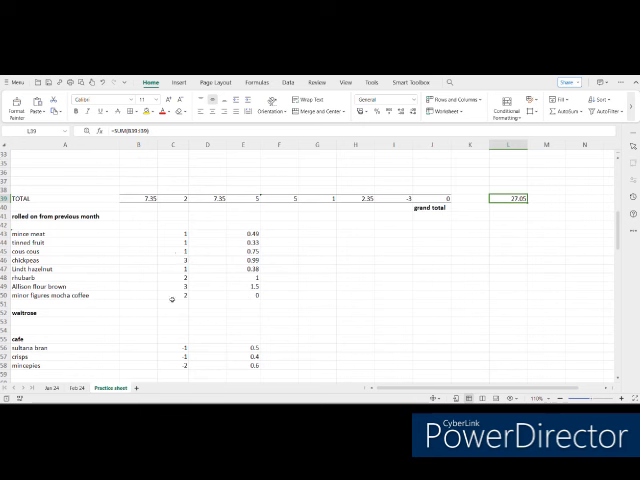
{"action": "mouse_move", "coordinate": [170, 300]}
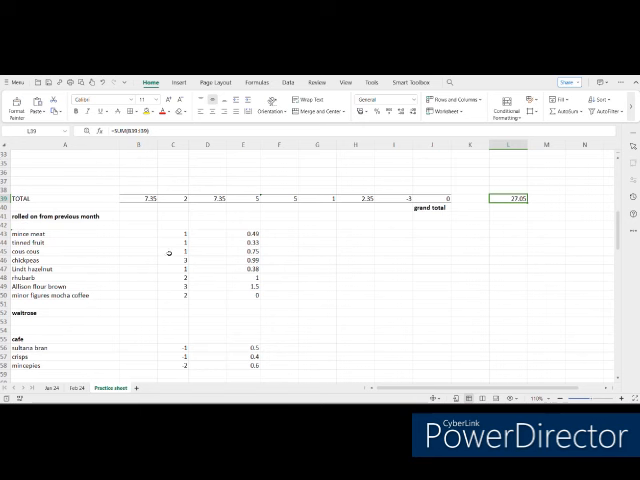
{"action": "mouse_move", "coordinate": [52, 231]}
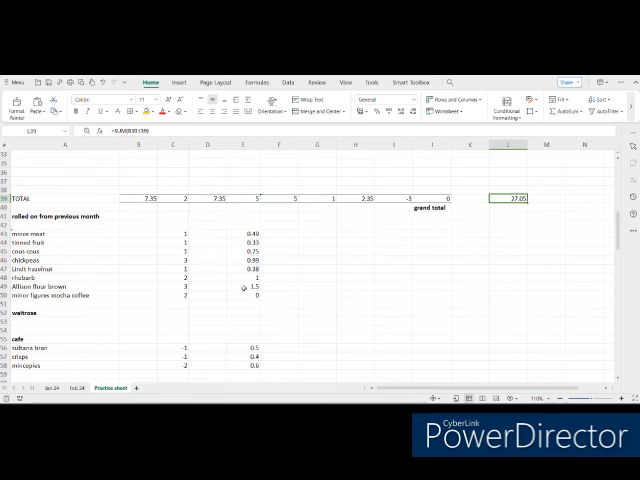
{"action": "mouse_move", "coordinate": [235, 299]}
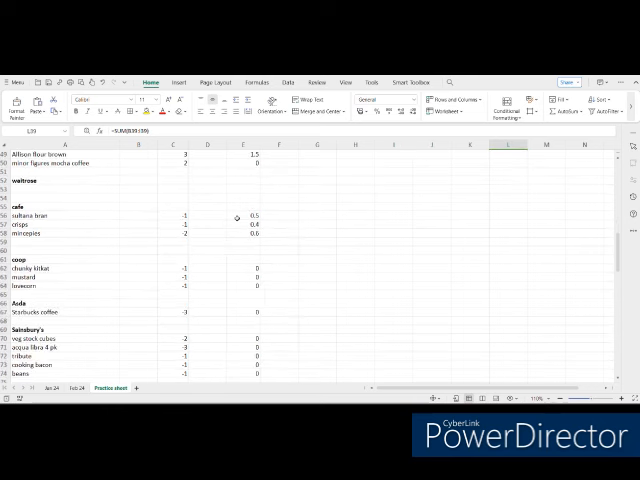
- Make column C quantities positive, then enter =SUM(C42:C82) in C84 and =SUM(E42:E82) in E84
{"action": "scroll", "scroll_direction": "down", "scroll_amount": 3}
{"action": "type", "text": "1"}
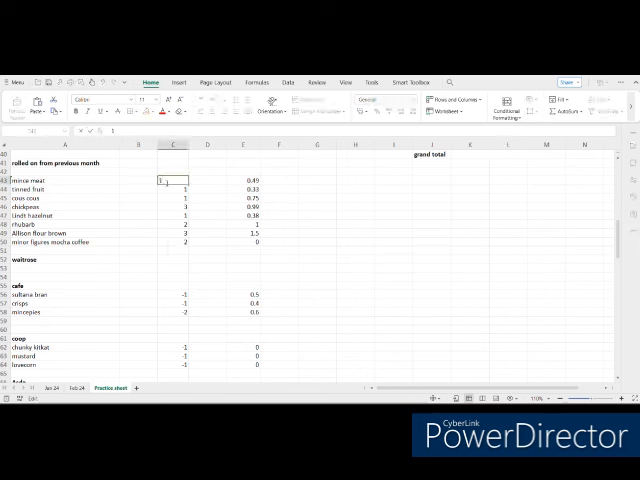
{"action": "left_click", "coordinate": [172, 190]}
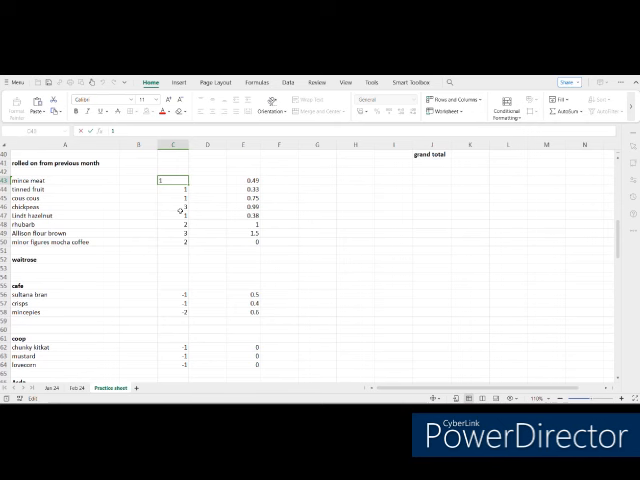
{"action": "mouse_move", "coordinate": [167, 297]}
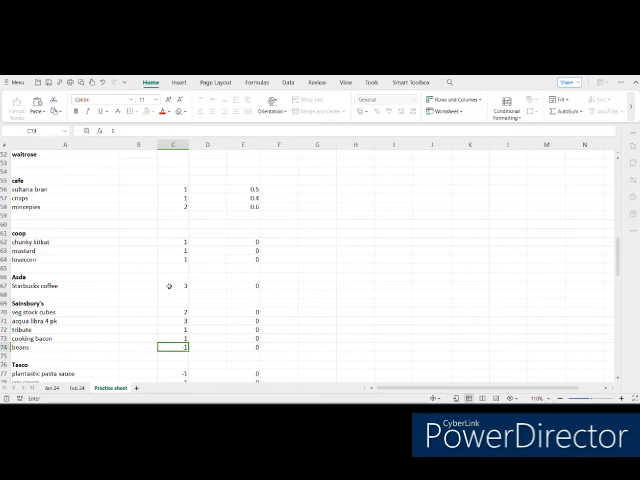
{"action": "scroll", "scroll_direction": "down", "scroll_amount": 3}
{"action": "type", "text": "=SUM(C42:C74)"}
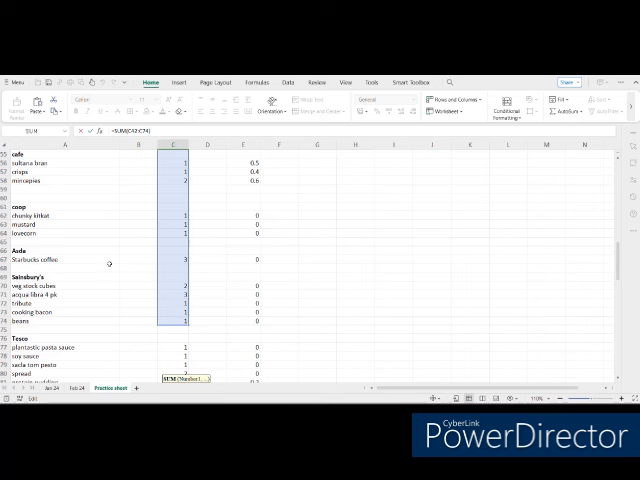
{"action": "scroll", "scroll_direction": "down", "scroll_amount": 3}
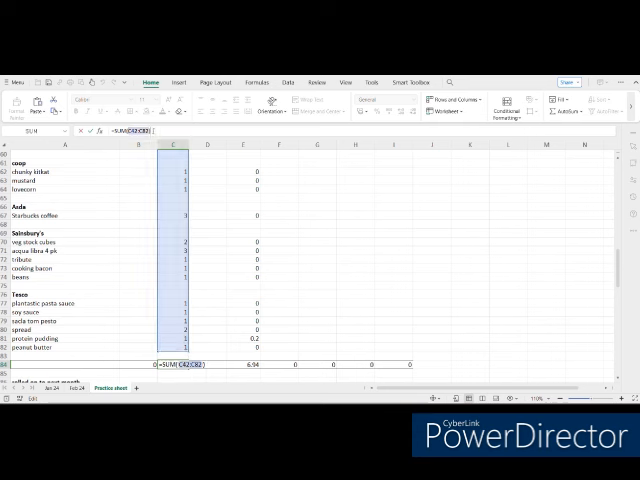
{"action": "key", "text": "enter"}
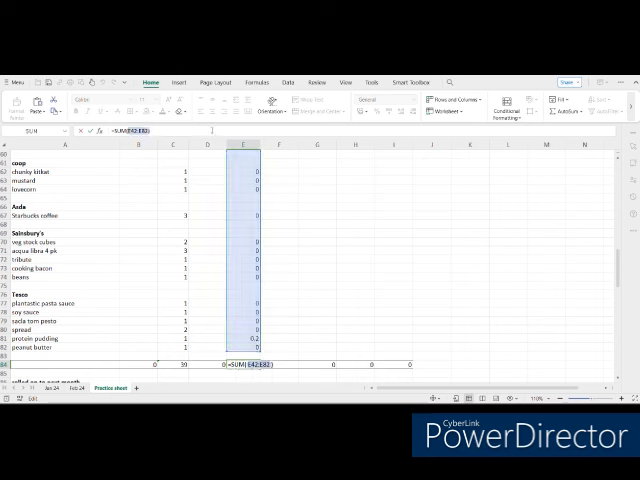
{"action": "key", "text": "Enter"}
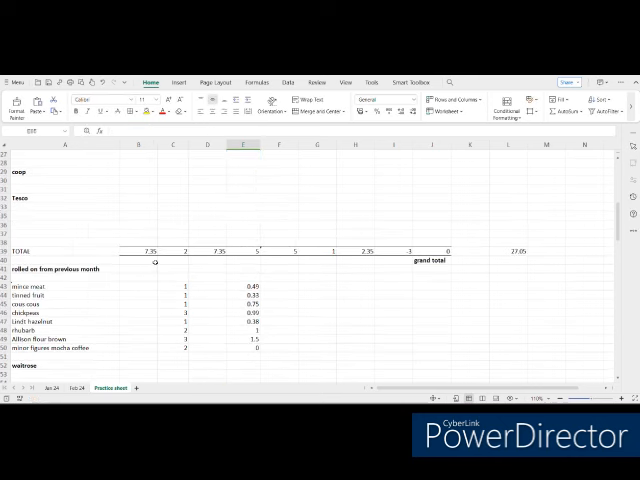
{"action": "scroll", "scroll_direction": "down", "scroll_amount": 3}
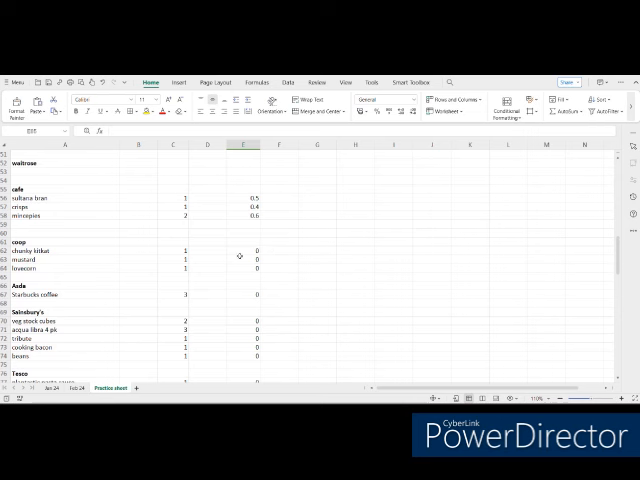
{"action": "mouse_move", "coordinate": [540, 264]}
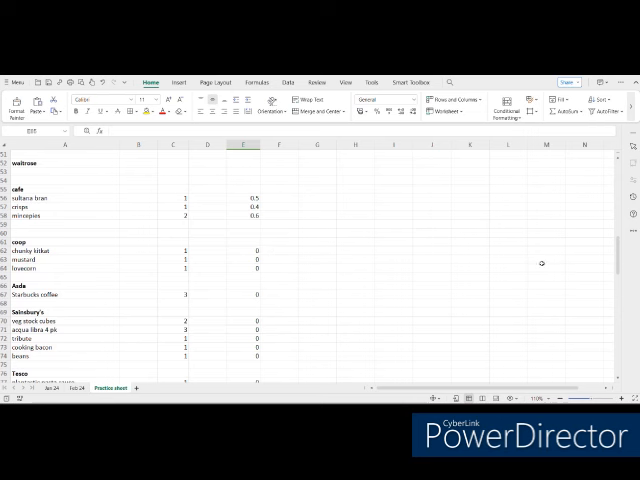
{"action": "mouse_move", "coordinate": [471, 271]}
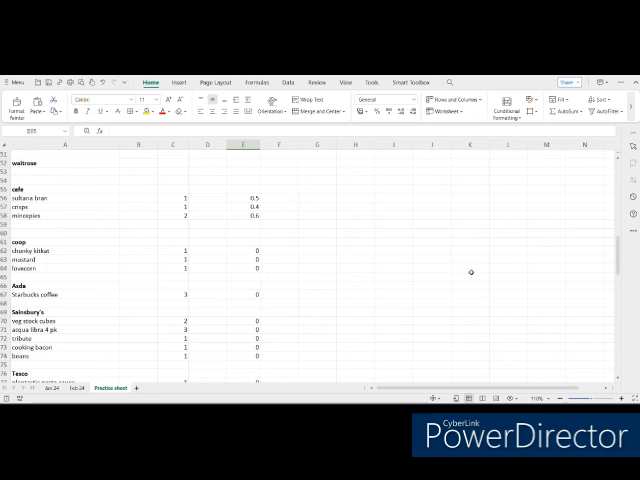
{"action": "mouse_move", "coordinate": [218, 249]}
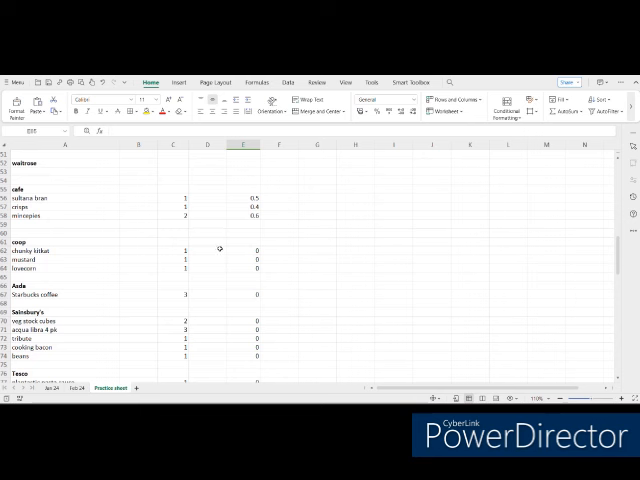
{"action": "mouse_move", "coordinate": [249, 250]}
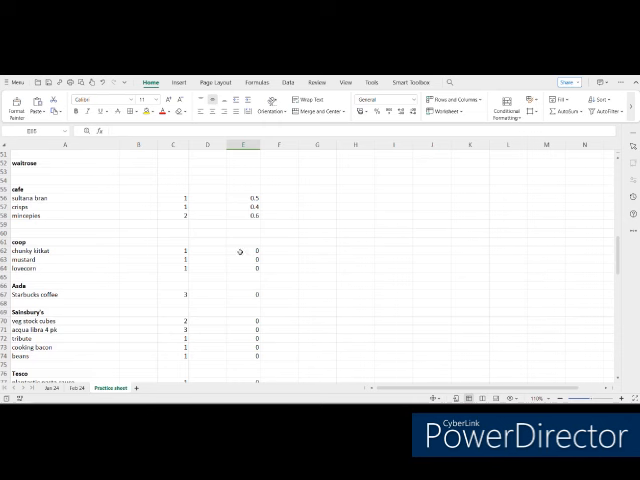
{"action": "mouse_move", "coordinate": [244, 304]}
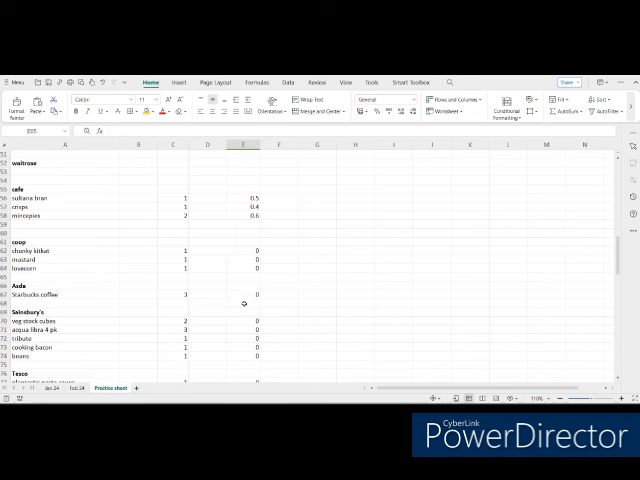
{"action": "scroll", "scroll_direction": "down", "scroll_amount": 3}
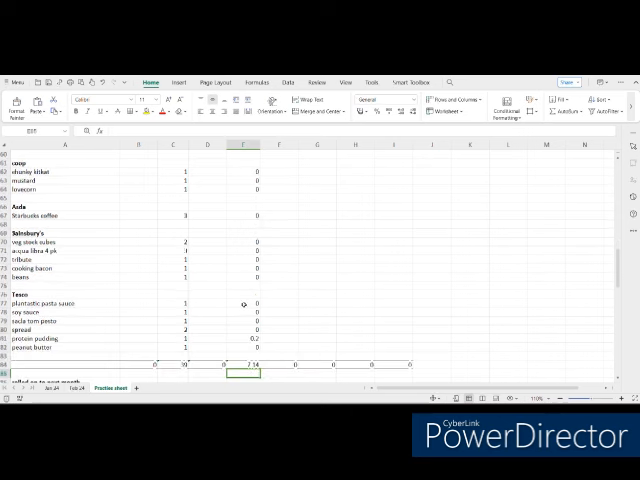
{"action": "mouse_move", "coordinate": [128, 263]}
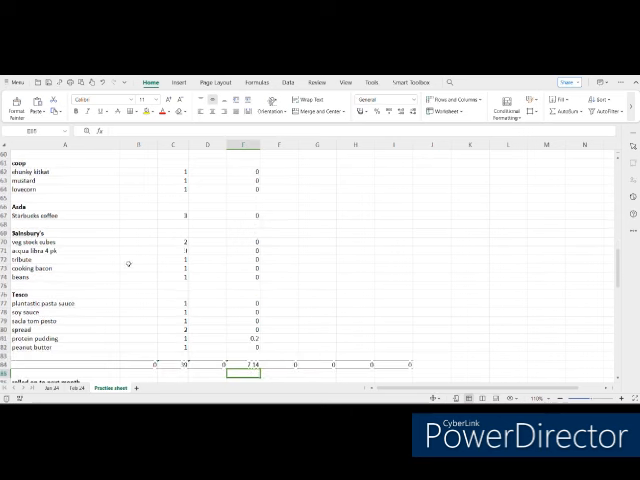
- Select the chickpeas row 91 and delete it from the rolled-on list
{"action": "scroll", "scroll_direction": "down", "scroll_amount": 3}
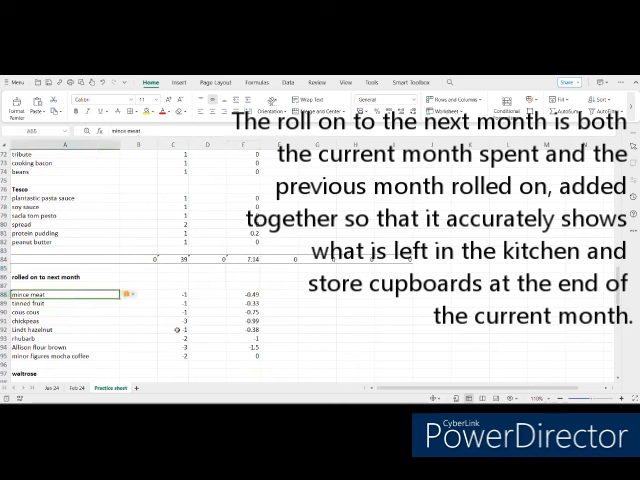
{"action": "scroll", "scroll_direction": "down", "scroll_amount": 3}
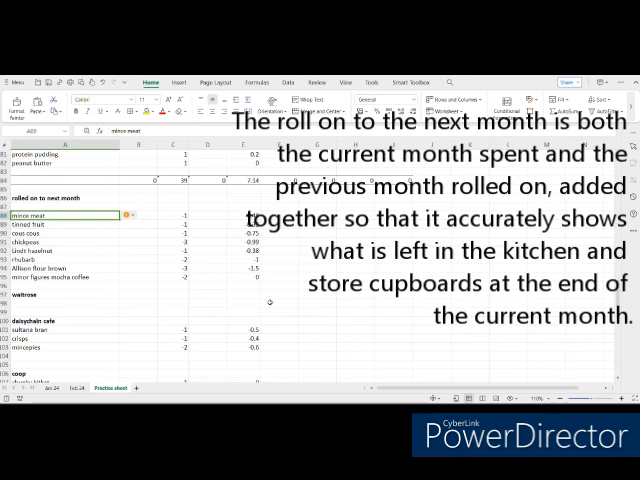
{"action": "mouse_move", "coordinate": [210, 255]}
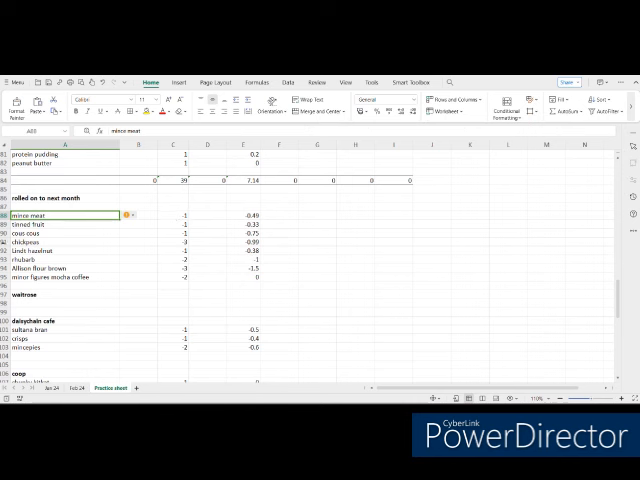
{"action": "left_click", "coordinate": [35, 235]}
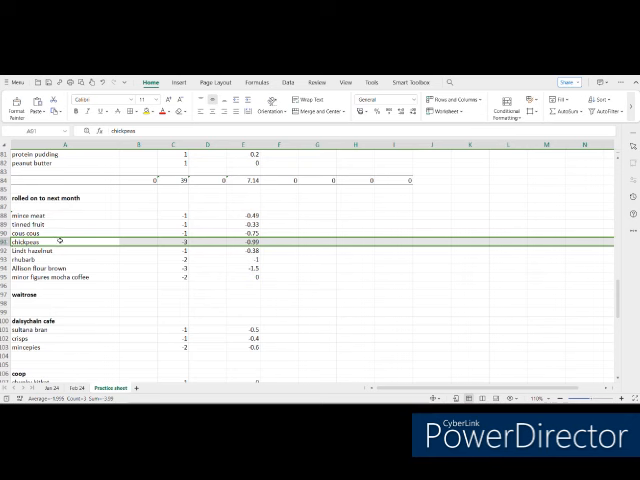
{"action": "right_click", "coordinate": [45, 243]}
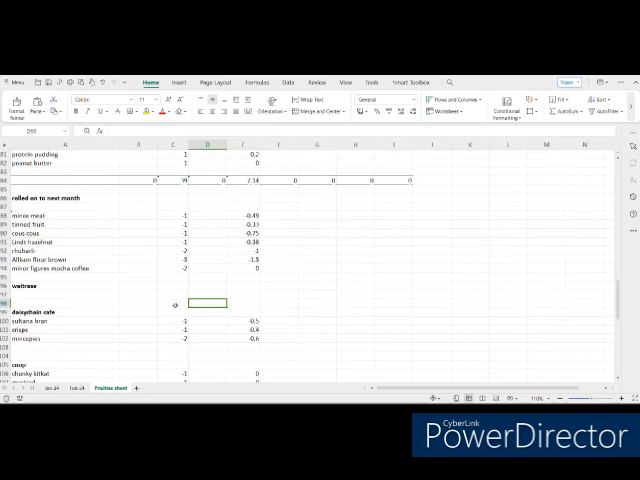
- Fill row 138 with formulas like =SUM(B136,B84,B39), giving quantity -5 and price 7.35
{"action": "scroll", "scroll_direction": "down", "scroll_amount": 3}
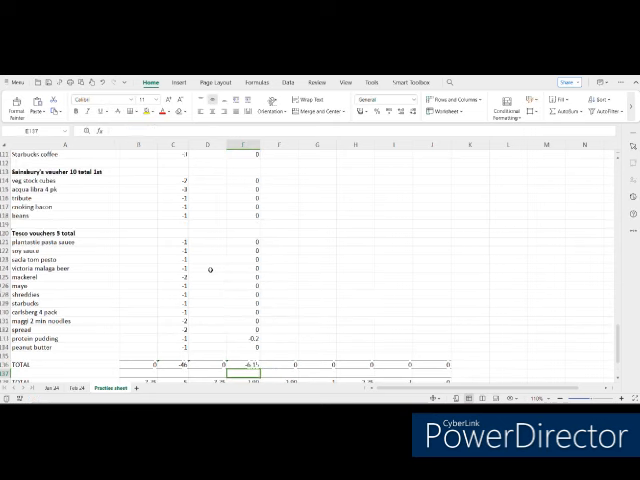
{"action": "scroll", "scroll_direction": "down", "scroll_amount": 3}
{"action": "type", "text": "=SUM(B136,B84,B59)"}
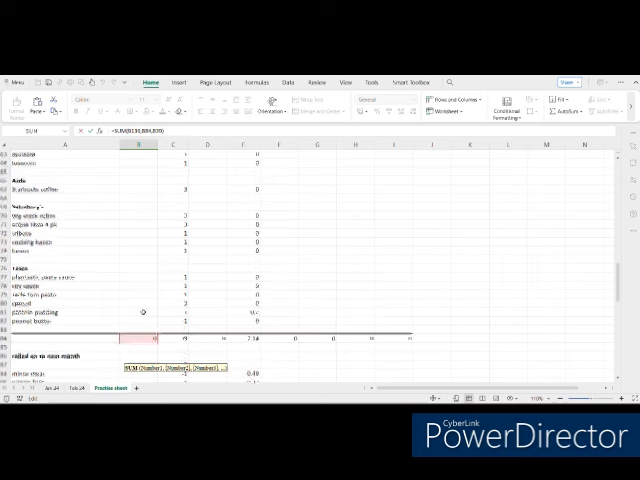
{"action": "scroll", "scroll_direction": "down", "scroll_amount": 3}
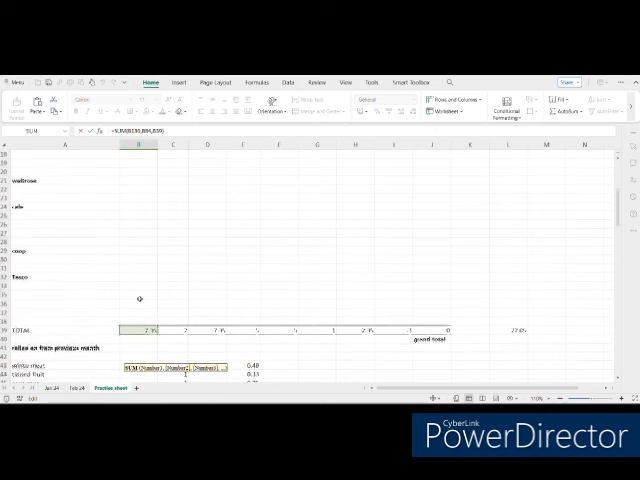
{"action": "scroll", "scroll_direction": "down", "scroll_amount": 3}
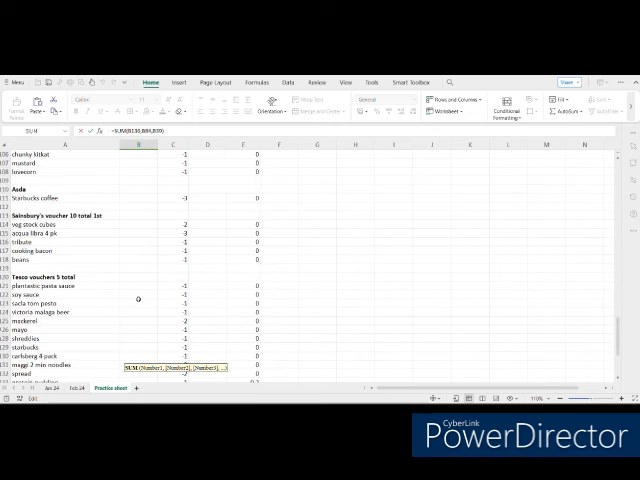
{"action": "scroll", "scroll_direction": "down", "scroll_amount": 3}
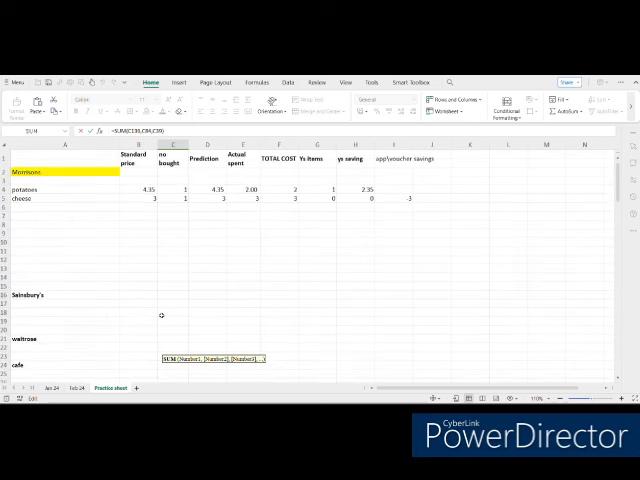
{"action": "scroll", "scroll_direction": "down", "scroll_amount": 3}
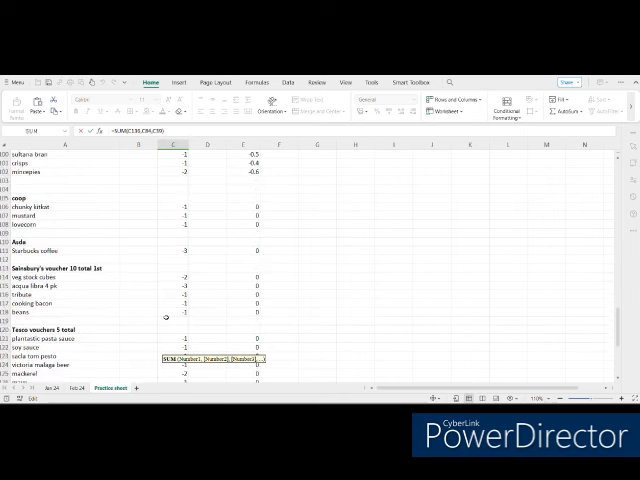
{"action": "scroll", "scroll_direction": "down", "scroll_amount": 3}
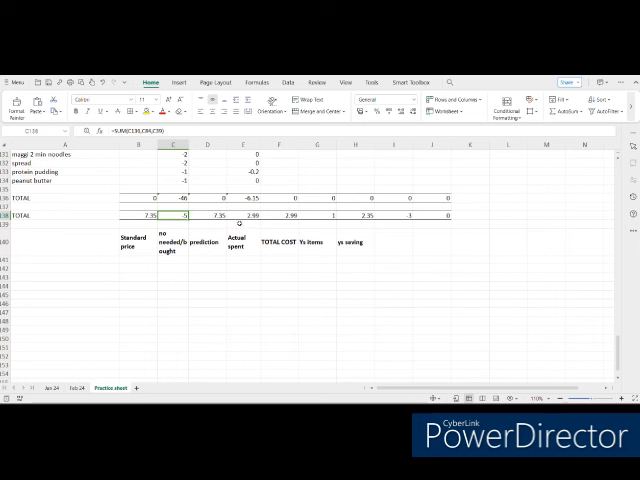
- Edit E138's Actual spent formula to sum E136, E84 and E39, showing 2.99
{"action": "left_click", "coordinate": [243, 215]}
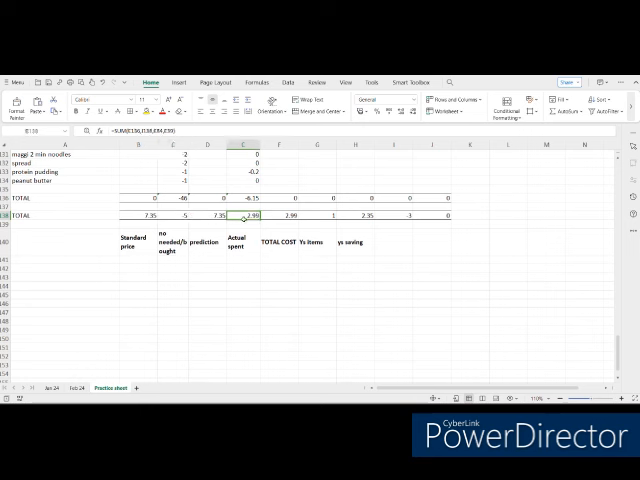
{"action": "double_click", "coordinate": [243, 212]}
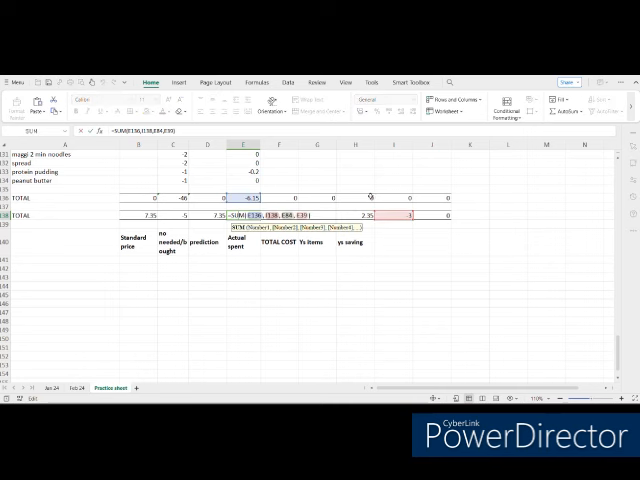
{"action": "mouse_move", "coordinate": [362, 181]}
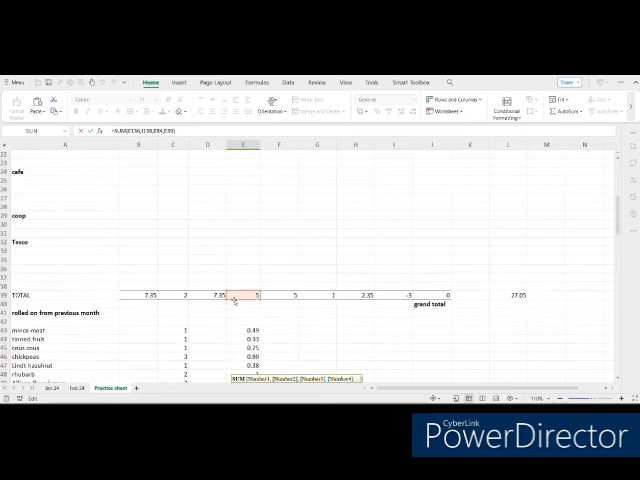
{"action": "scroll", "scroll_direction": "down", "scroll_amount": 3}
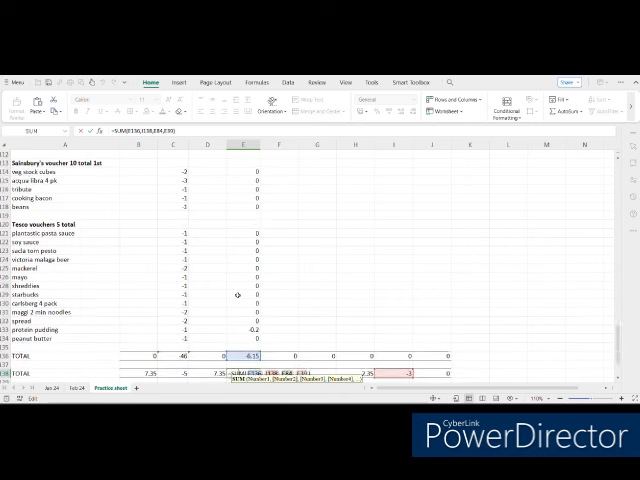
{"action": "scroll", "scroll_direction": "down", "scroll_amount": 3}
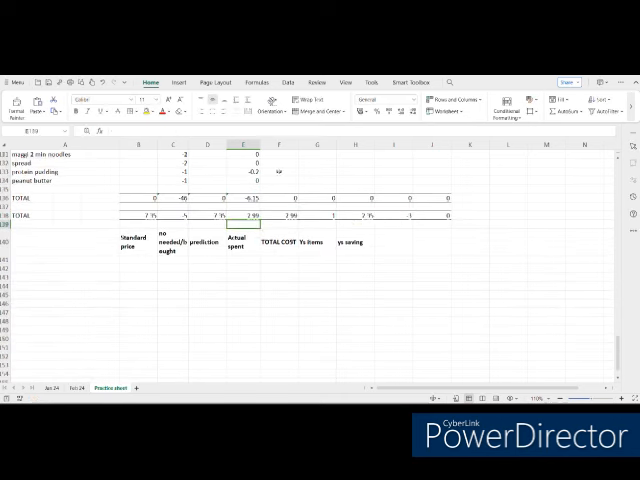
{"action": "left_click", "coordinate": [238, 224]}
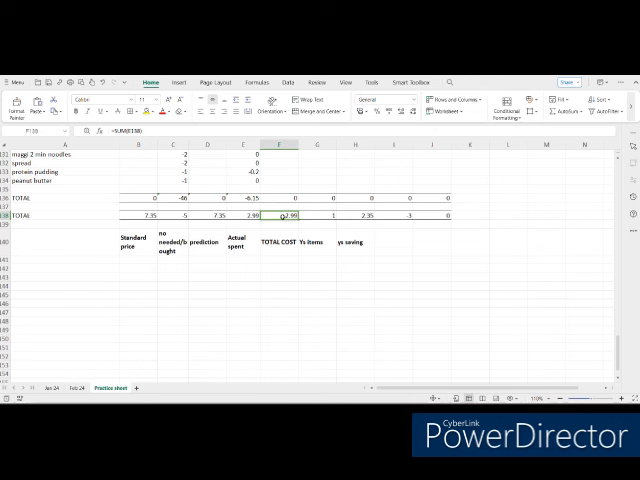
{"action": "left_click", "coordinate": [312, 215]}
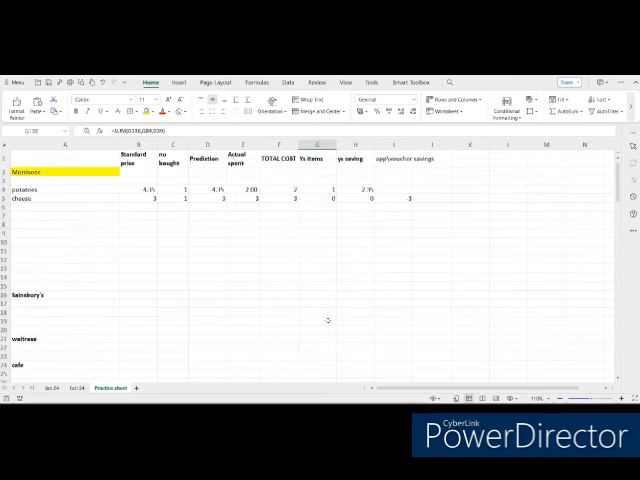
{"action": "scroll", "scroll_direction": "down", "scroll_amount": 3}
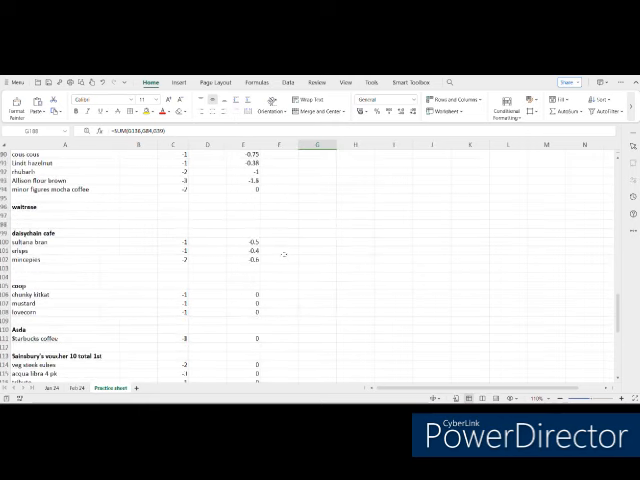
{"action": "scroll", "scroll_direction": "down", "scroll_amount": 3}
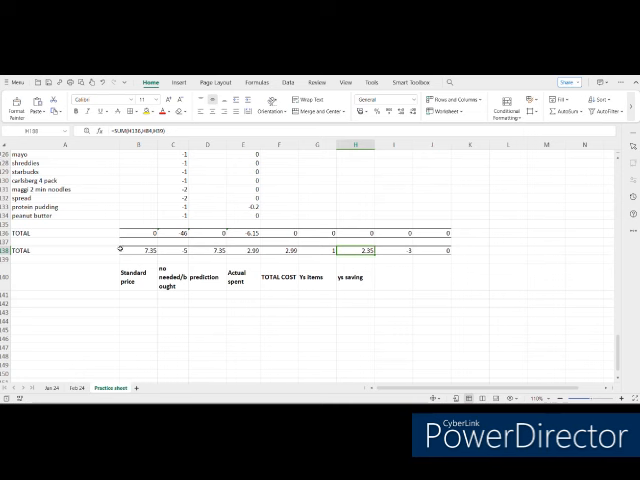
{"action": "mouse_move", "coordinate": [483, 270]}
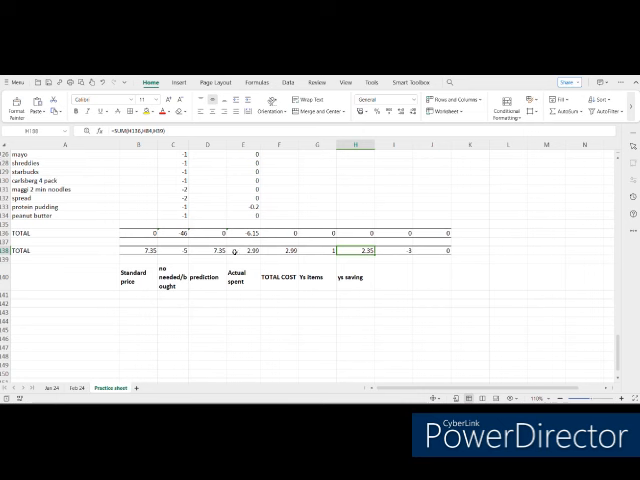
{"action": "left_click", "coordinate": [235, 250]}
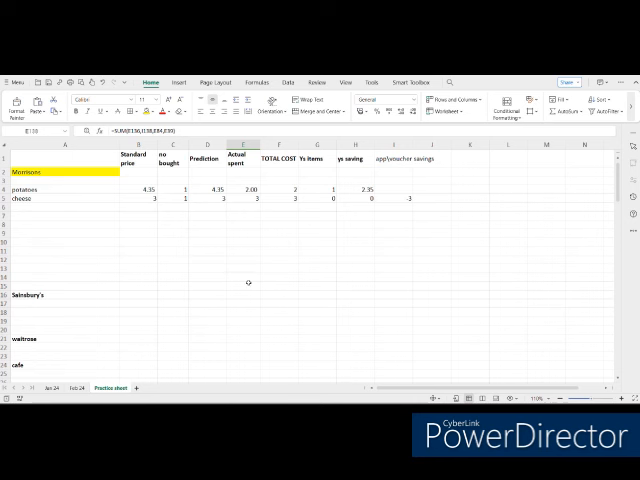
{"action": "mouse_move", "coordinate": [248, 283]}
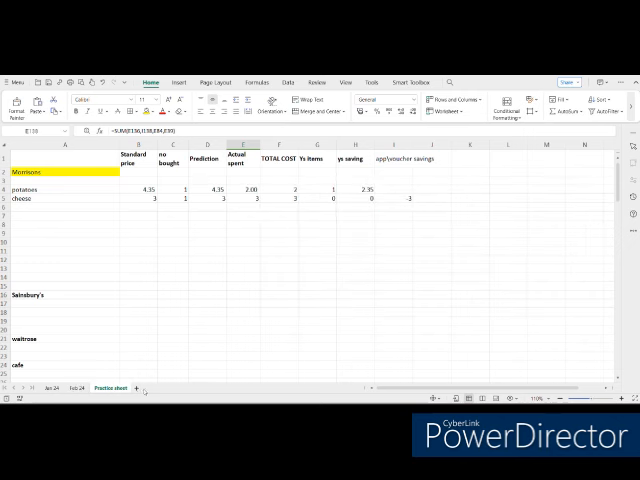
{"action": "mouse_move", "coordinate": [137, 383]}
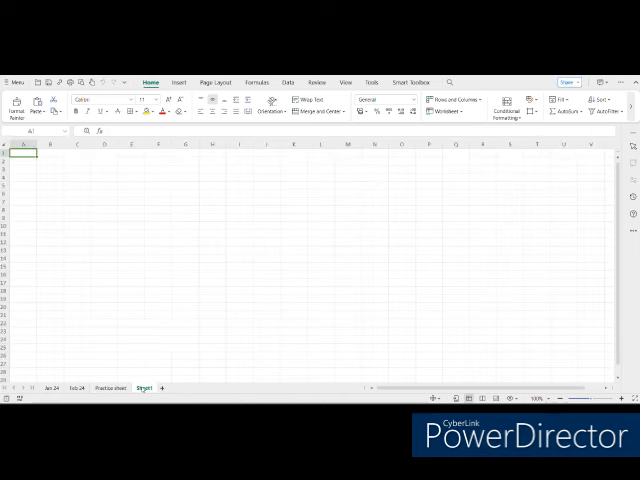
- Rename the Sheet1 tab to March 24
{"action": "right_click", "coordinate": [141, 388]}
{"action": "type", "text": "March"}
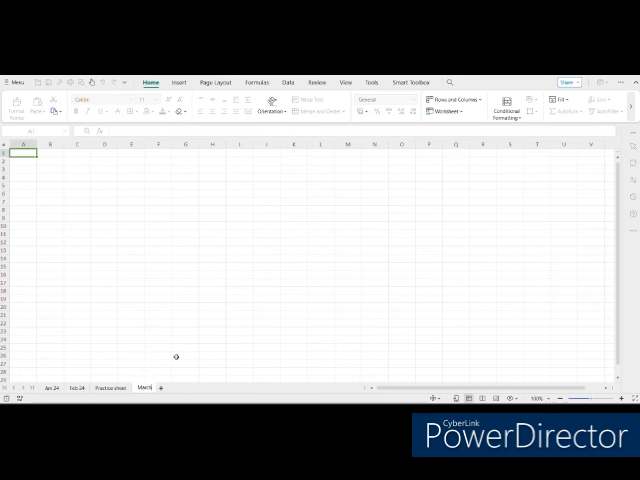
{"action": "double_click", "coordinate": [147, 387]}
{"action": "type", "text": " 24"}
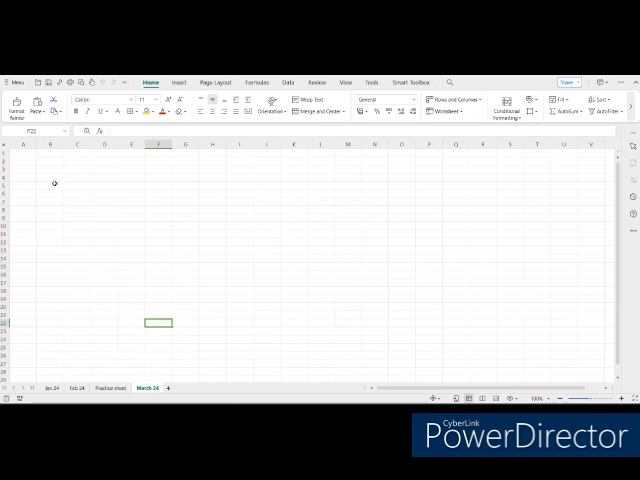
- Copy all Practice sheet cells and paste them into March 24 starting at A1
{"action": "left_click", "coordinate": [110, 387]}
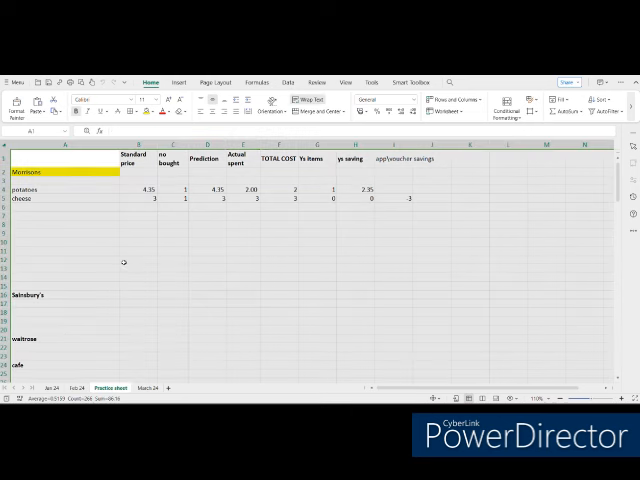
{"action": "right_click", "coordinate": [124, 262]}
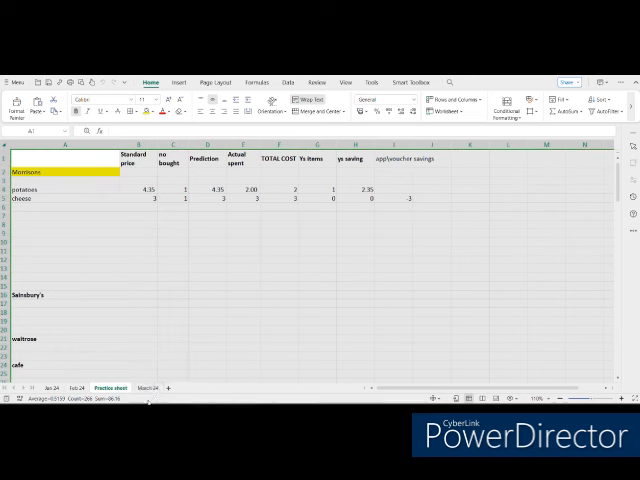
{"action": "left_click", "coordinate": [147, 387]}
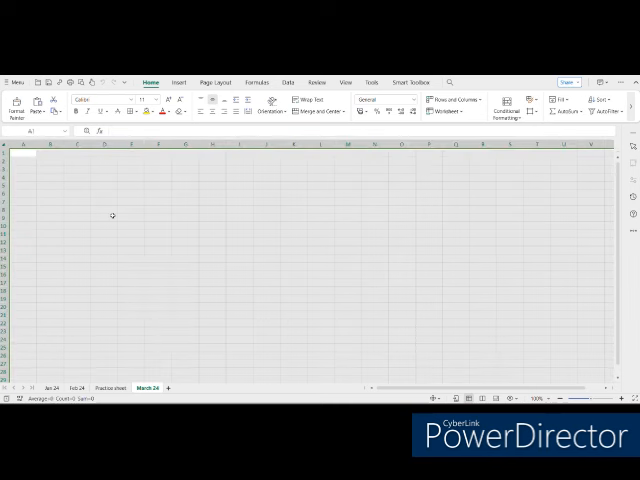
{"action": "right_click", "coordinate": [112, 214]}
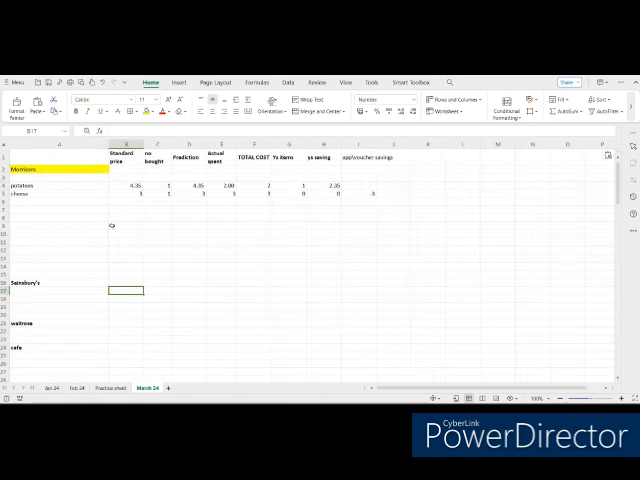
{"action": "mouse_move", "coordinate": [165, 271]}
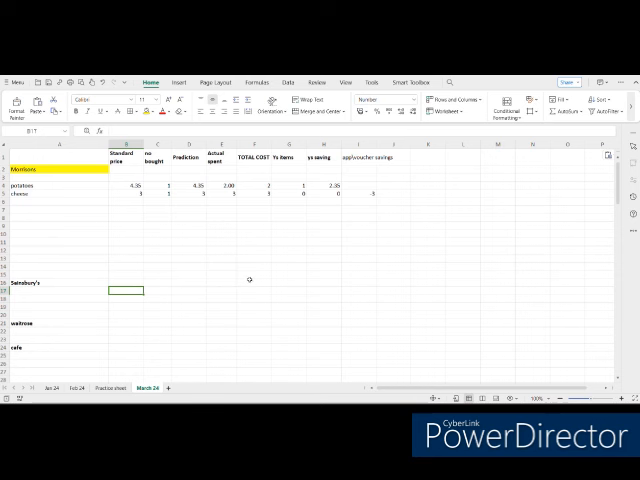
{"action": "mouse_move", "coordinate": [249, 277]}
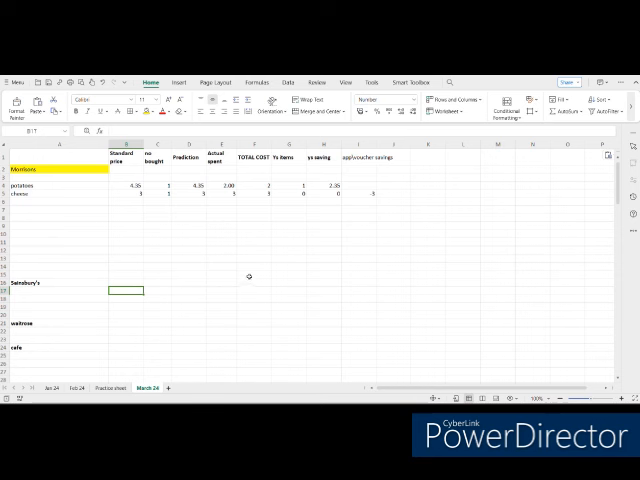
{"action": "mouse_move", "coordinate": [245, 274]}
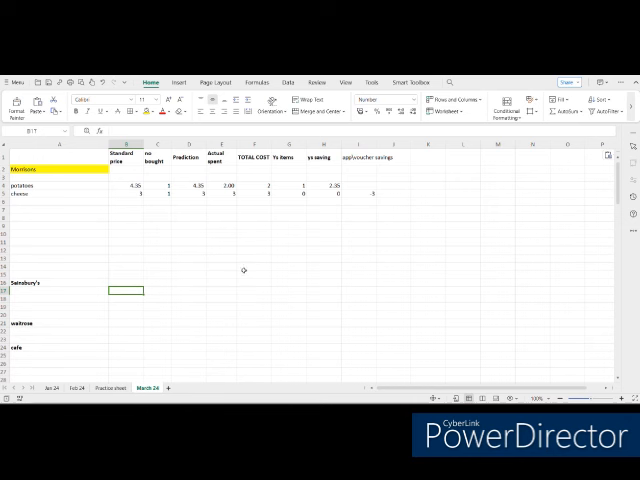
{"action": "mouse_move", "coordinate": [215, 287]}
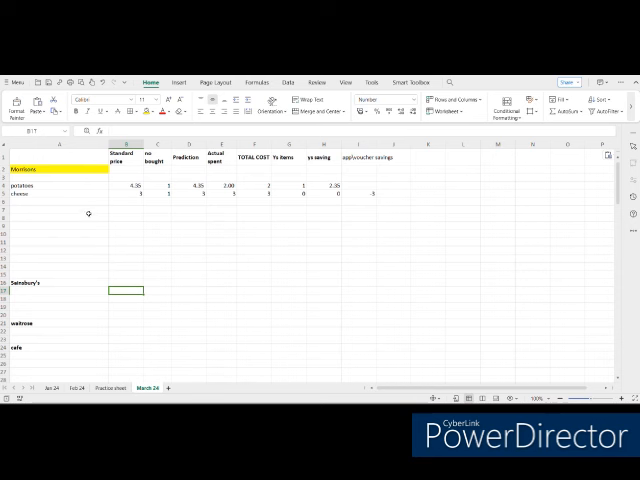
{"action": "mouse_move", "coordinate": [244, 248]}
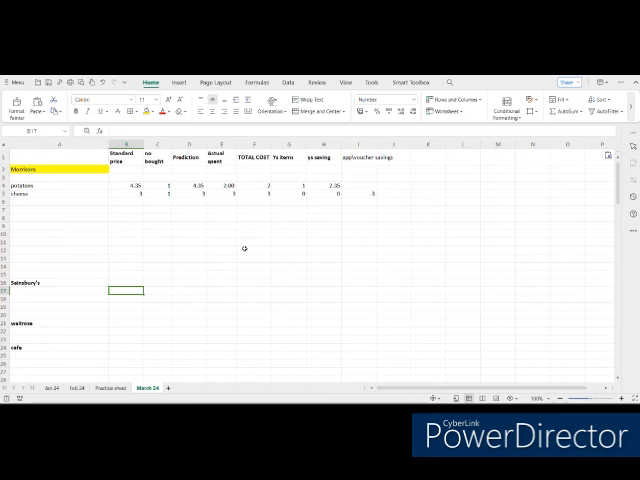
{"action": "mouse_move", "coordinate": [285, 256]}
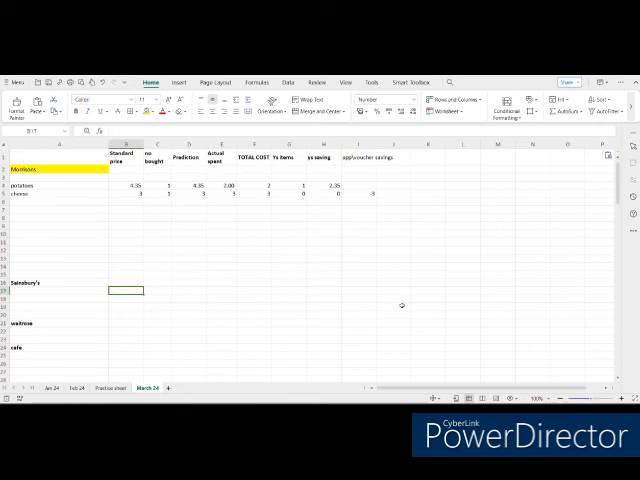
{"action": "scroll", "scroll_direction": "down", "scroll_amount": 3}
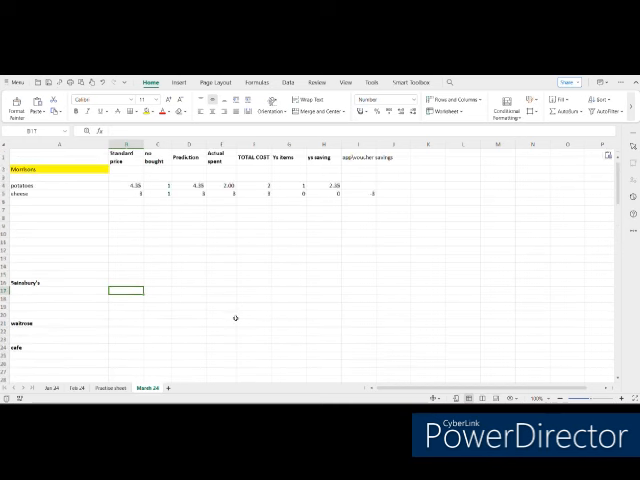
- Delete the Sainsbury's, Waitrose, cafe, Co-op and Tesco rows from March 24
{"action": "scroll", "scroll_direction": "down", "scroll_amount": 3}
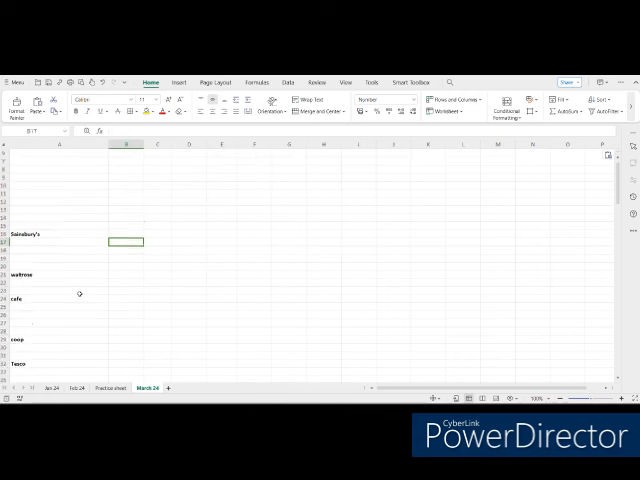
{"action": "scroll", "scroll_direction": "down", "scroll_amount": 3}
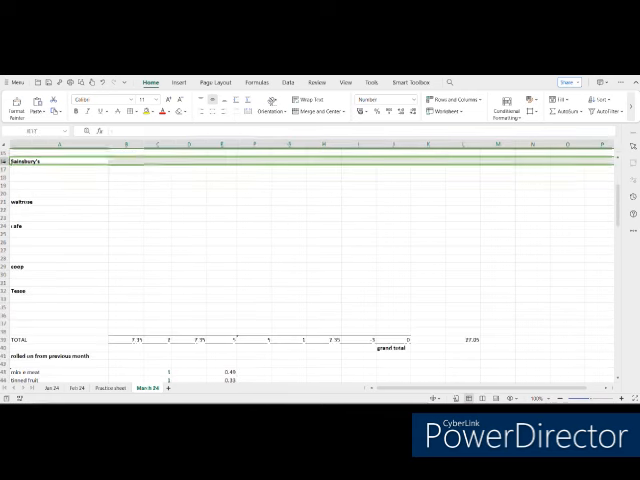
{"action": "right_click", "coordinate": [20, 150]}
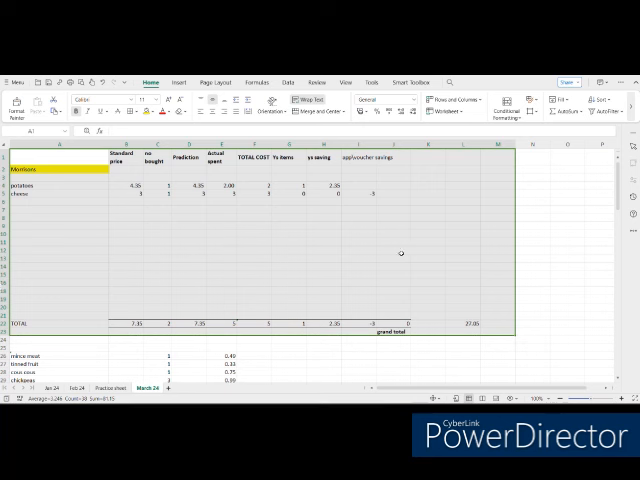
{"action": "mouse_move", "coordinate": [78, 228]}
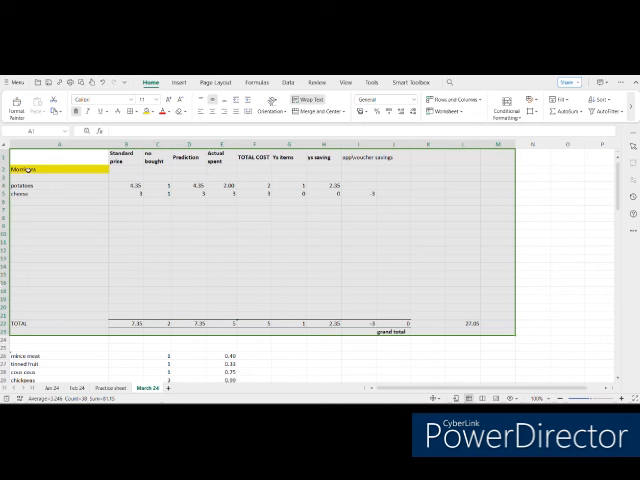
{"action": "mouse_move", "coordinate": [156, 237]}
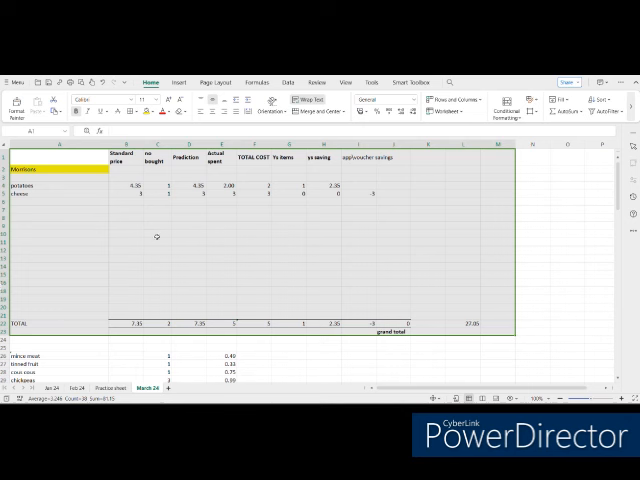
{"action": "mouse_move", "coordinate": [255, 258]}
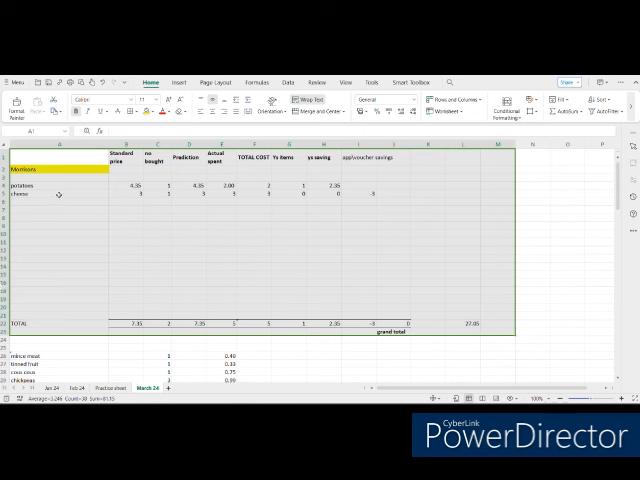
{"action": "mouse_move", "coordinate": [314, 268]}
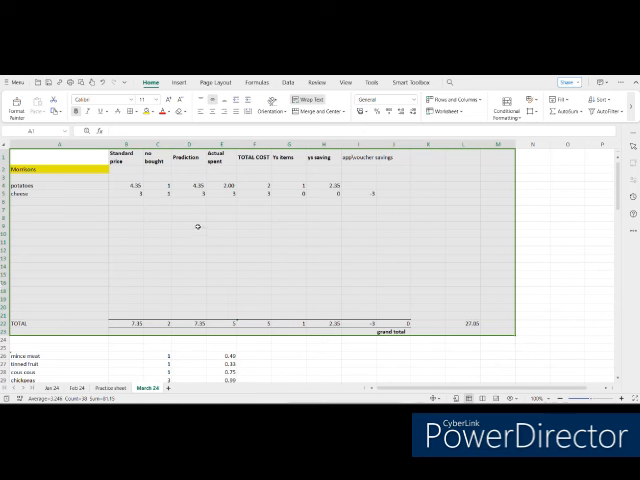
{"action": "mouse_move", "coordinate": [133, 244]}
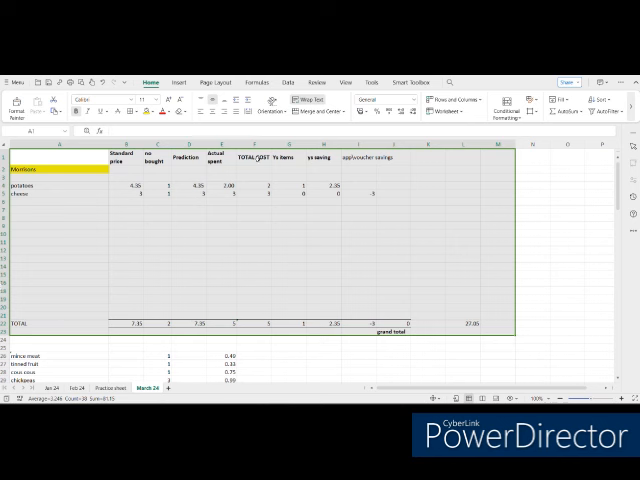
{"action": "mouse_move", "coordinate": [229, 216]}
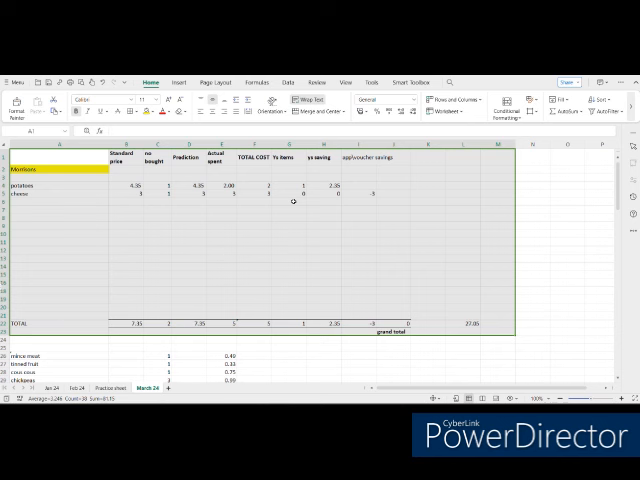
{"action": "mouse_move", "coordinate": [291, 204]}
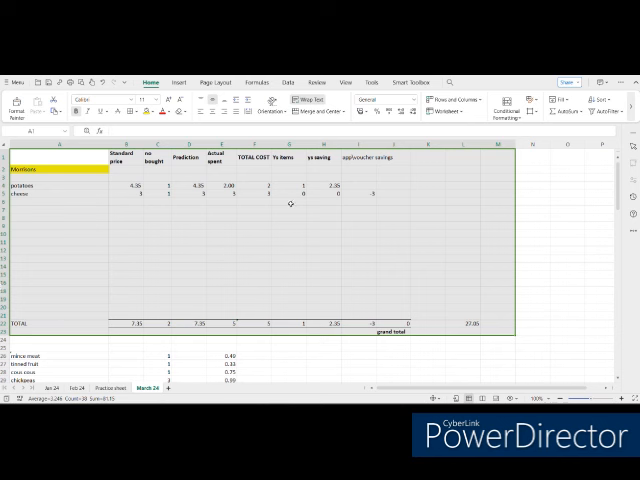
{"action": "mouse_move", "coordinate": [455, 333]}
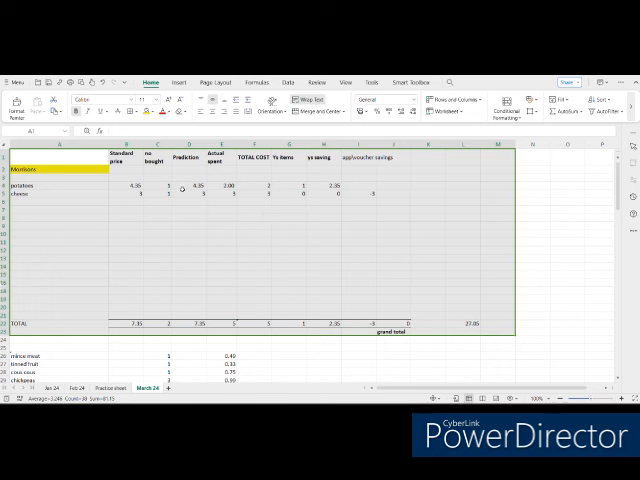
{"action": "mouse_move", "coordinate": [249, 217]}
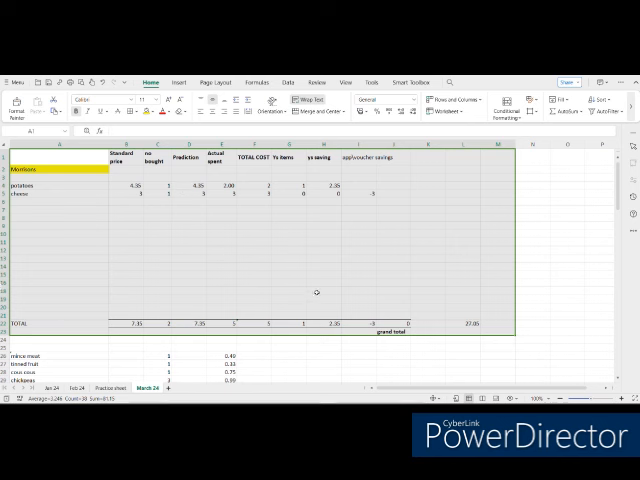
{"action": "mouse_move", "coordinate": [332, 301]}
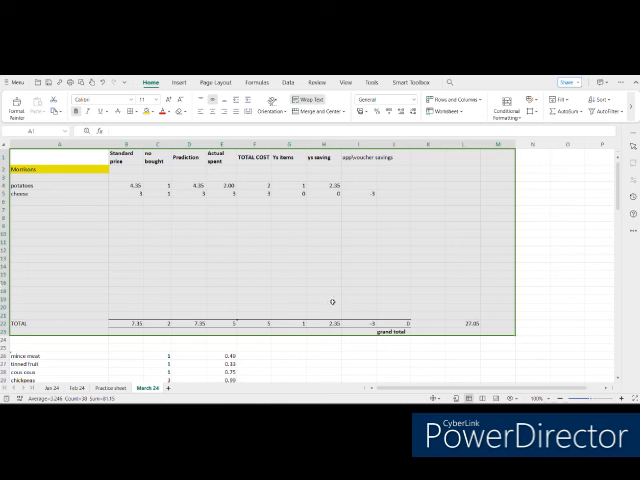
{"action": "mouse_move", "coordinate": [334, 310]}
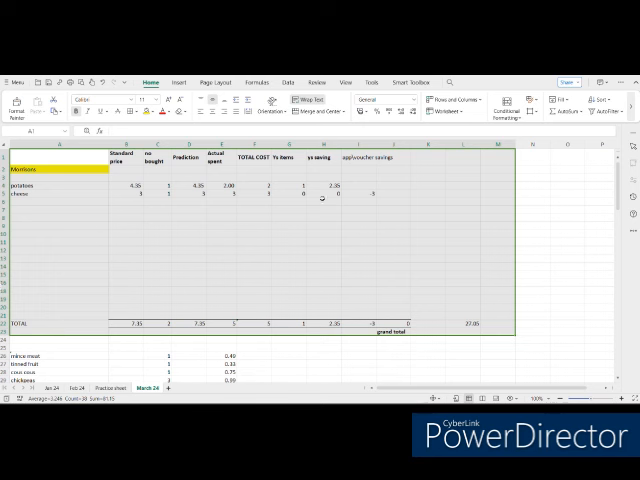
{"action": "mouse_move", "coordinate": [368, 160]}
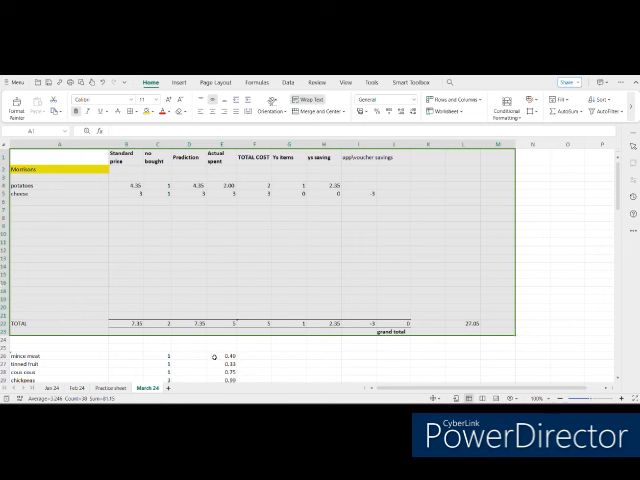
{"action": "mouse_move", "coordinate": [58, 190]}
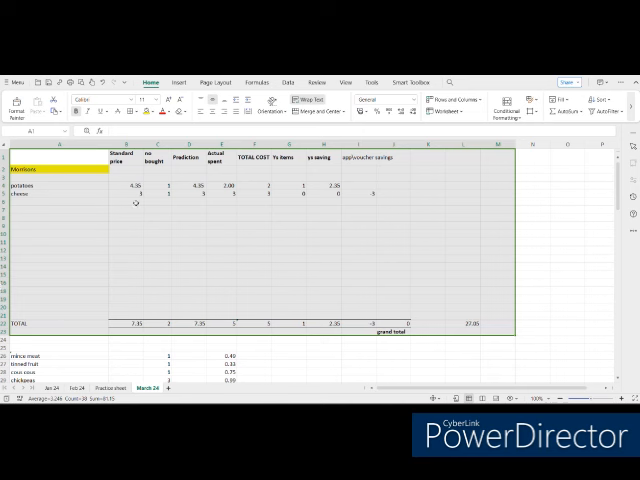
{"action": "mouse_move", "coordinate": [147, 209]}
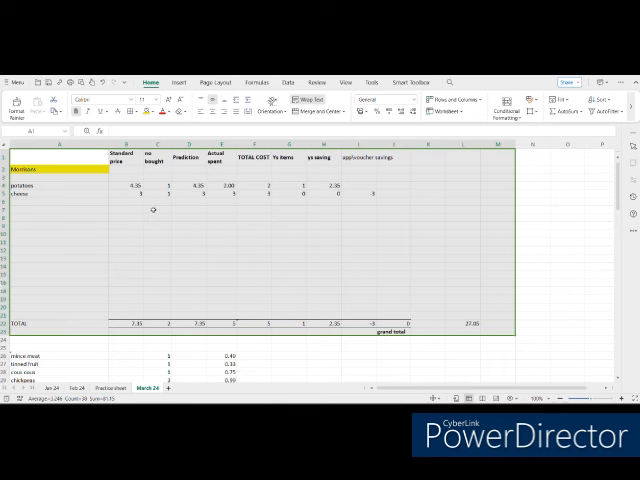
{"action": "mouse_move", "coordinate": [305, 351]}
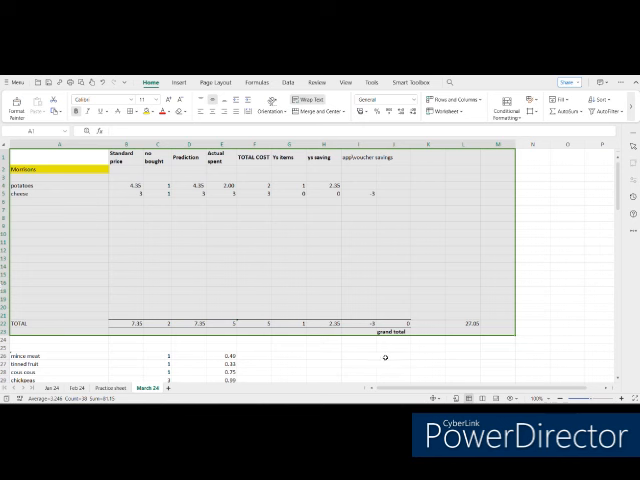
{"action": "mouse_move", "coordinate": [365, 354]}
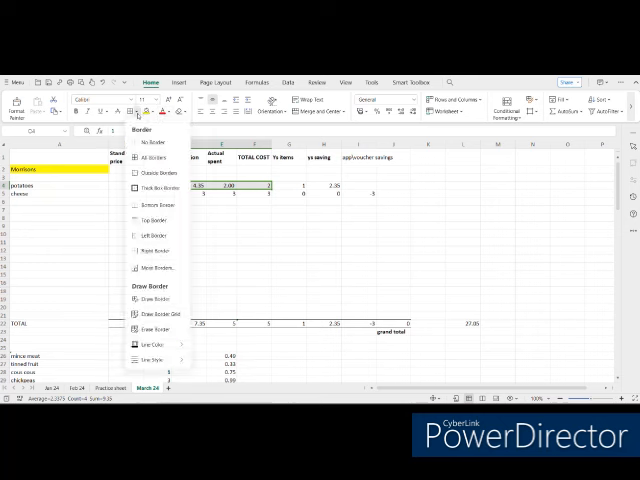
{"action": "mouse_move", "coordinate": [155, 172]}
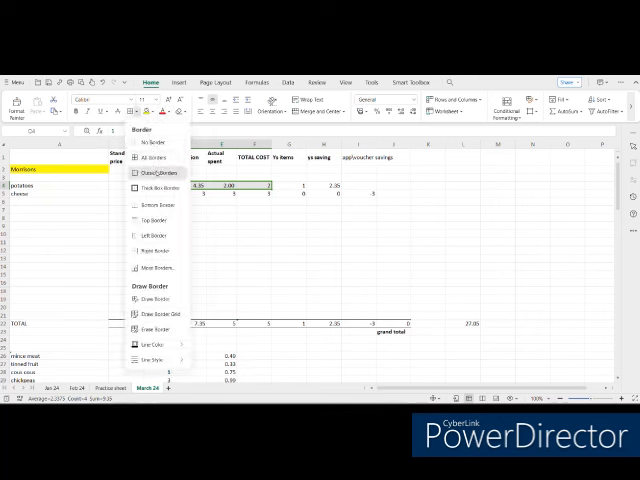
- Put an outside border around potatoes figures C4:F4 and make B4's price red
{"action": "left_click", "coordinate": [153, 172]}
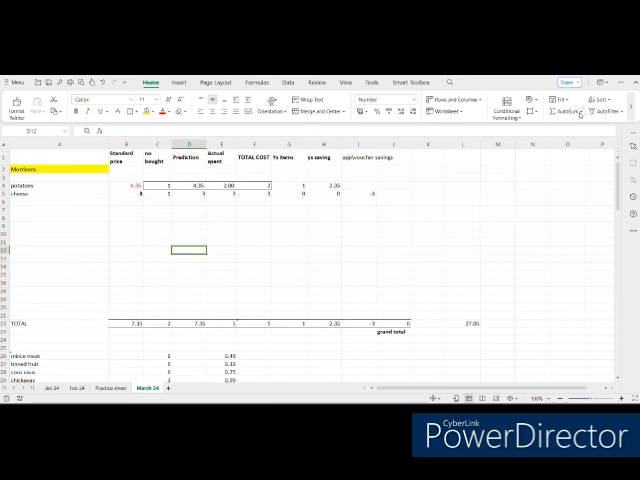
{"action": "left_click", "coordinate": [587, 99]}
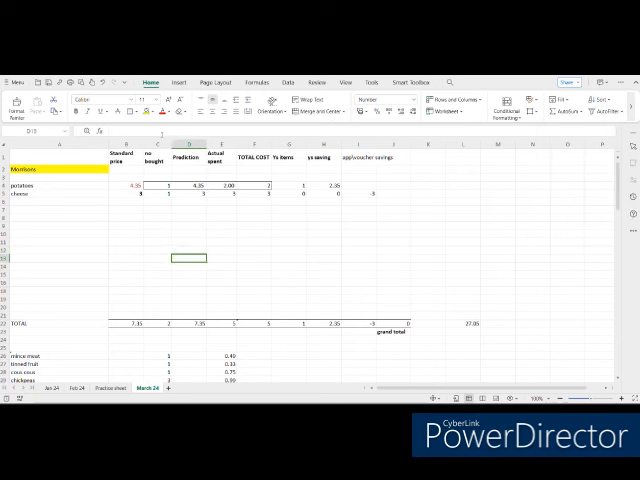
{"action": "scroll", "scroll_direction": "down", "scroll_amount": 3}
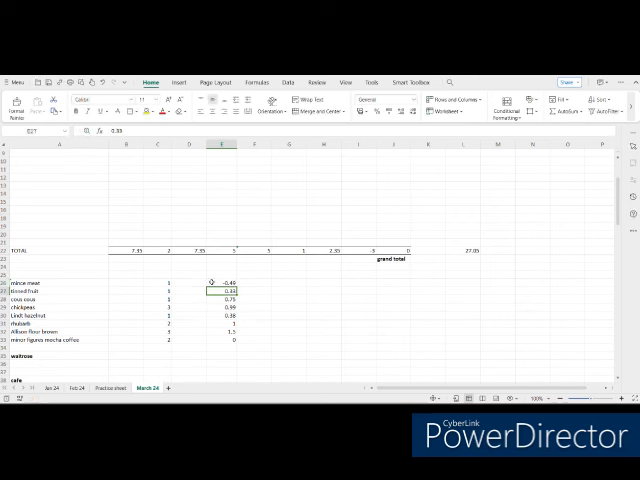
{"action": "scroll", "scroll_direction": "down", "scroll_amount": 3}
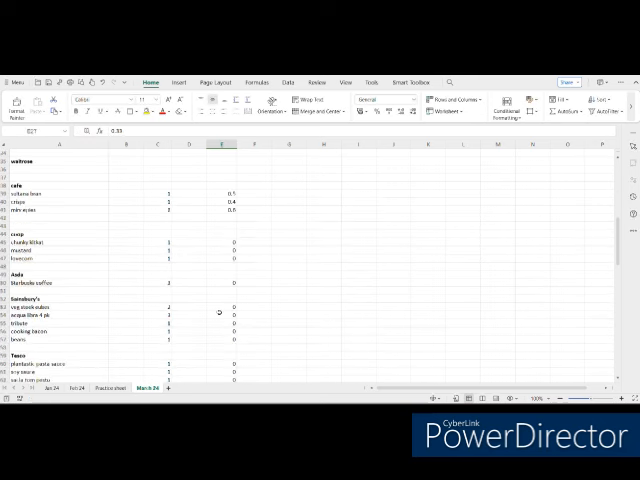
{"action": "scroll", "scroll_direction": "down", "scroll_amount": 3}
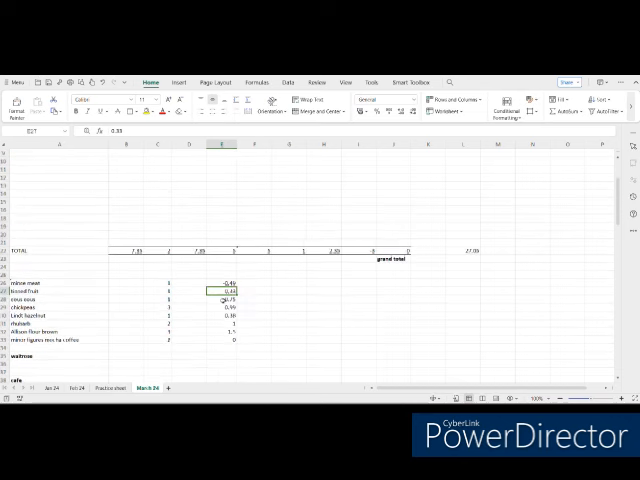
{"action": "scroll", "scroll_direction": "up", "scroll_amount": 3}
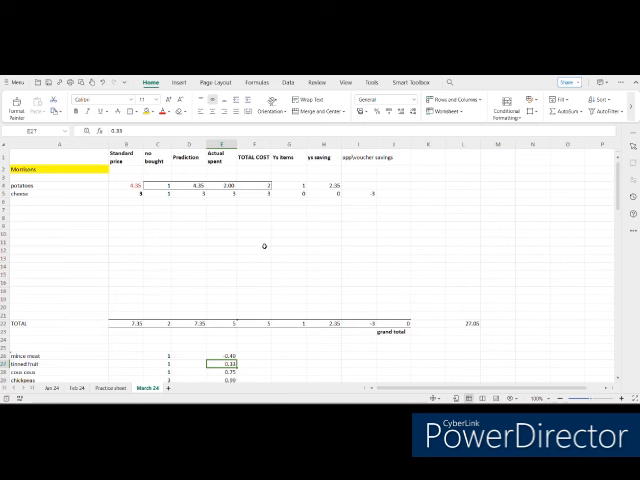
{"action": "mouse_move", "coordinate": [278, 251]}
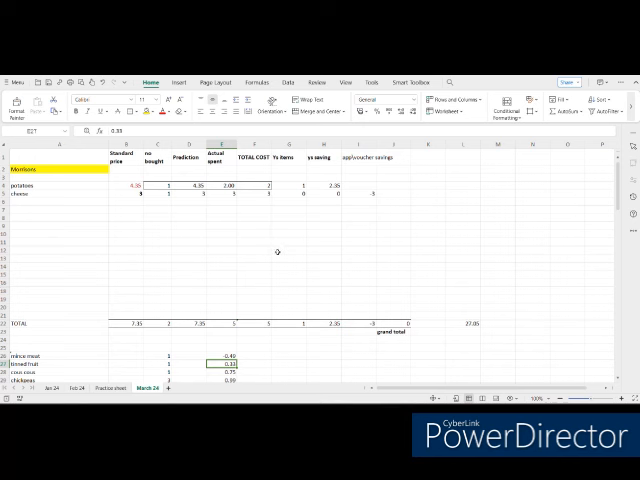
{"action": "mouse_move", "coordinate": [211, 228]}
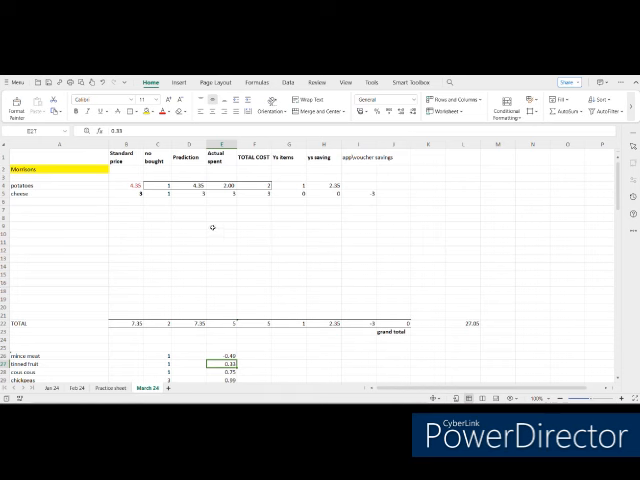
{"action": "mouse_move", "coordinate": [248, 262]}
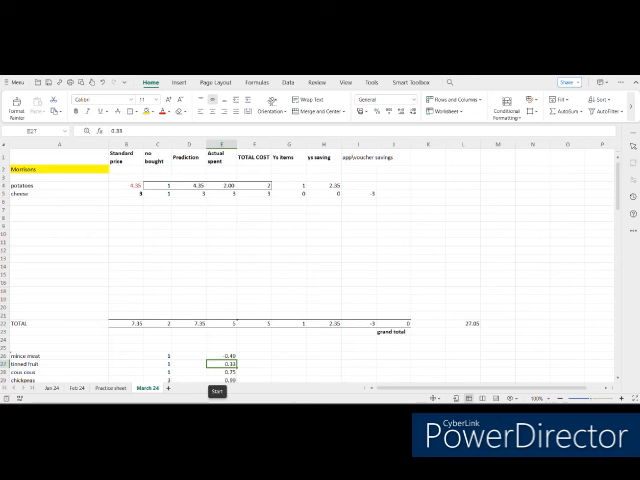
{"action": "left_click", "coordinate": [216, 391]}
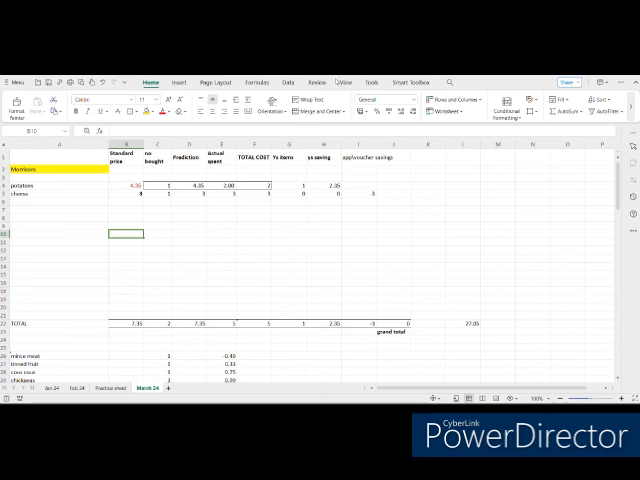
{"action": "mouse_move", "coordinate": [308, 287]}
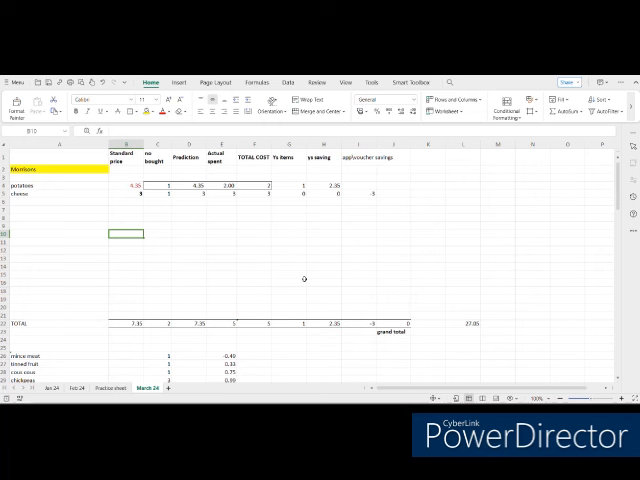
{"action": "mouse_move", "coordinate": [260, 234]}
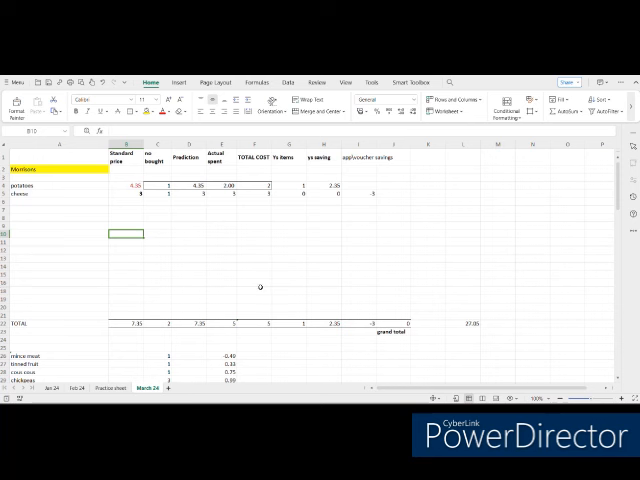
{"action": "mouse_move", "coordinate": [253, 278]}
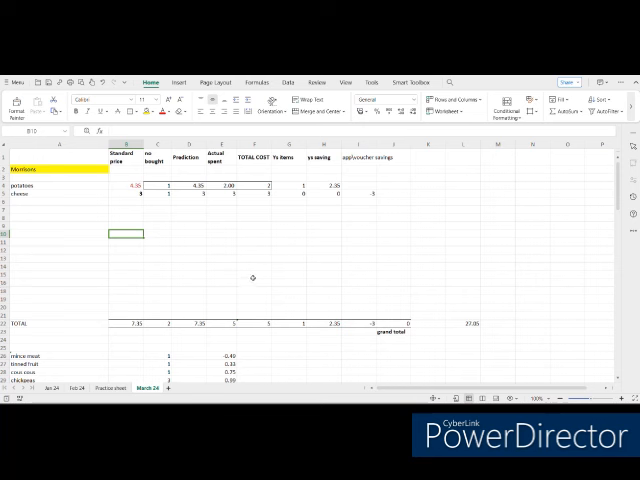
{"action": "mouse_move", "coordinate": [273, 272]}
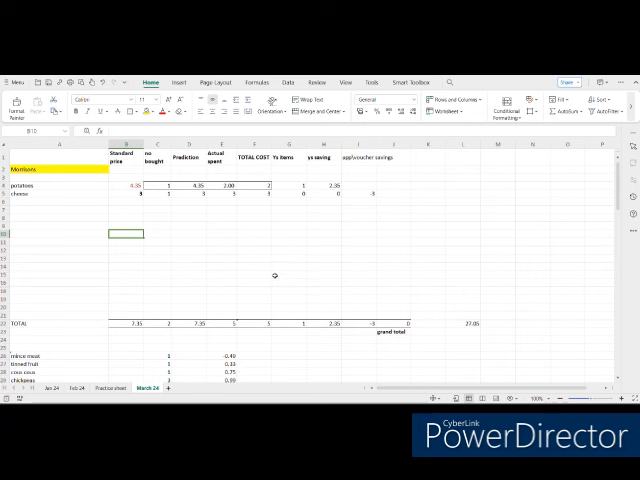
{"action": "mouse_move", "coordinate": [285, 273]}
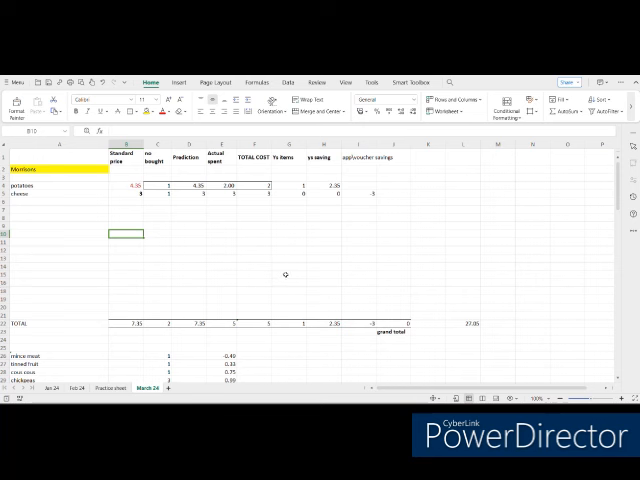
{"action": "mouse_move", "coordinate": [263, 262]}
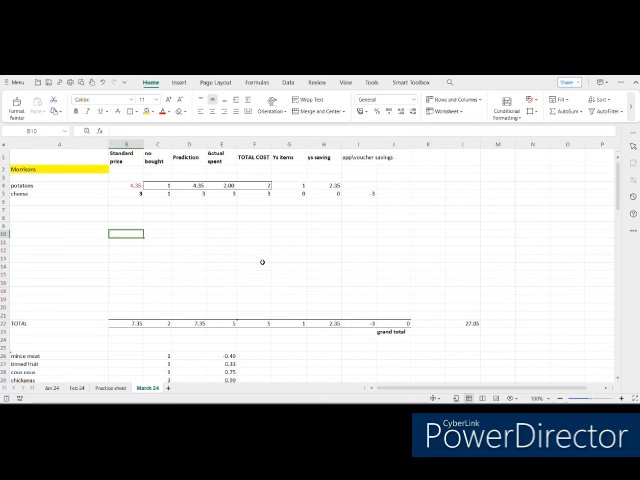
{"action": "mouse_move", "coordinate": [261, 261]}
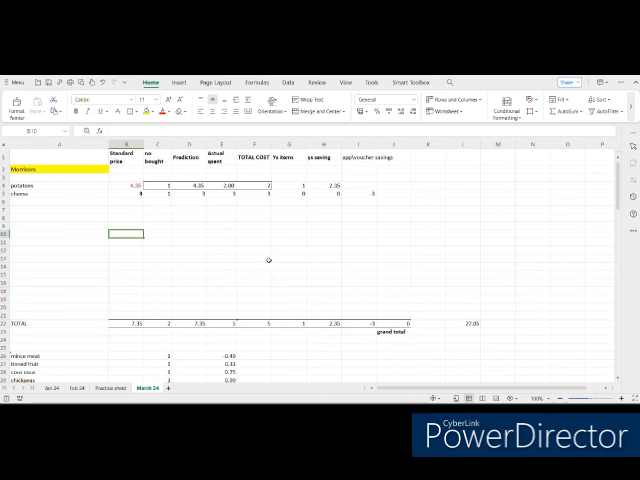
{"action": "mouse_move", "coordinate": [279, 234]}
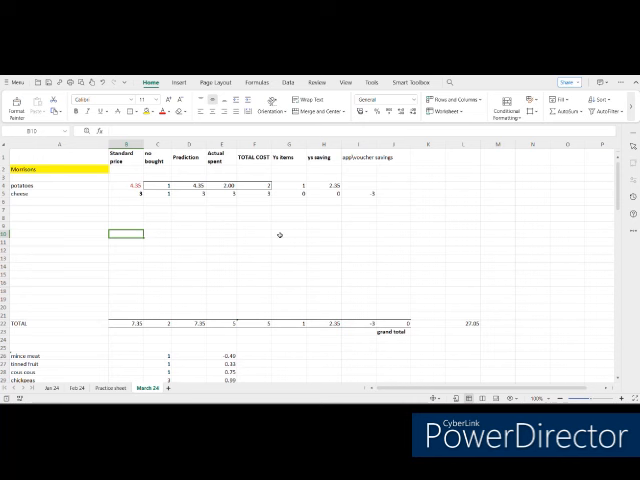
{"action": "mouse_move", "coordinate": [300, 232]}
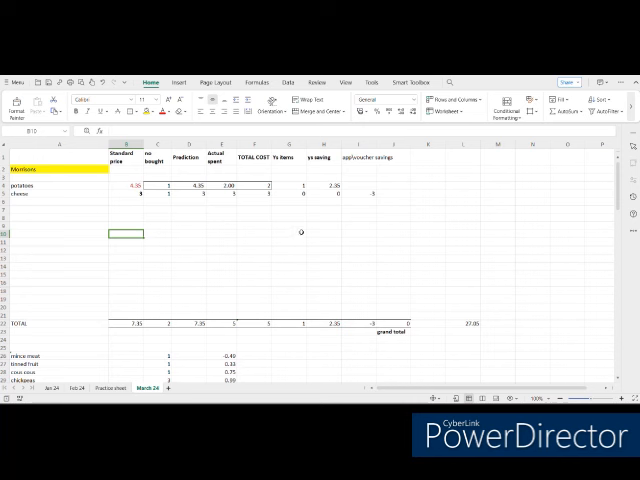